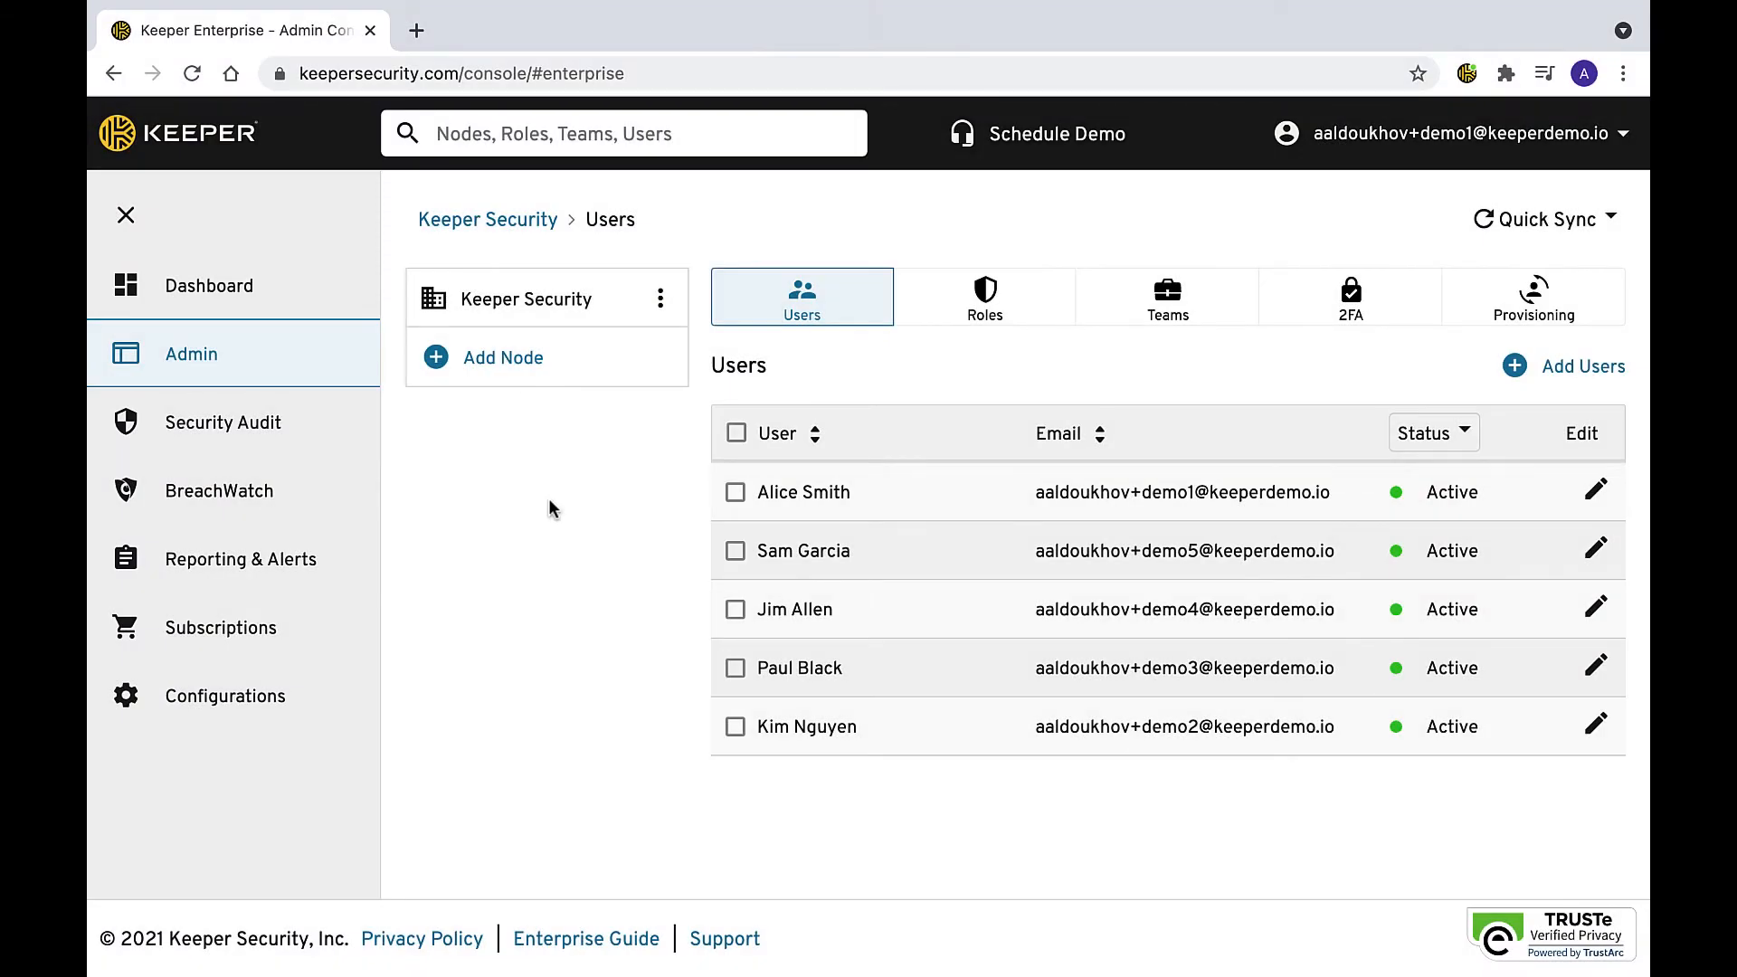
mouse_move(914, 375)
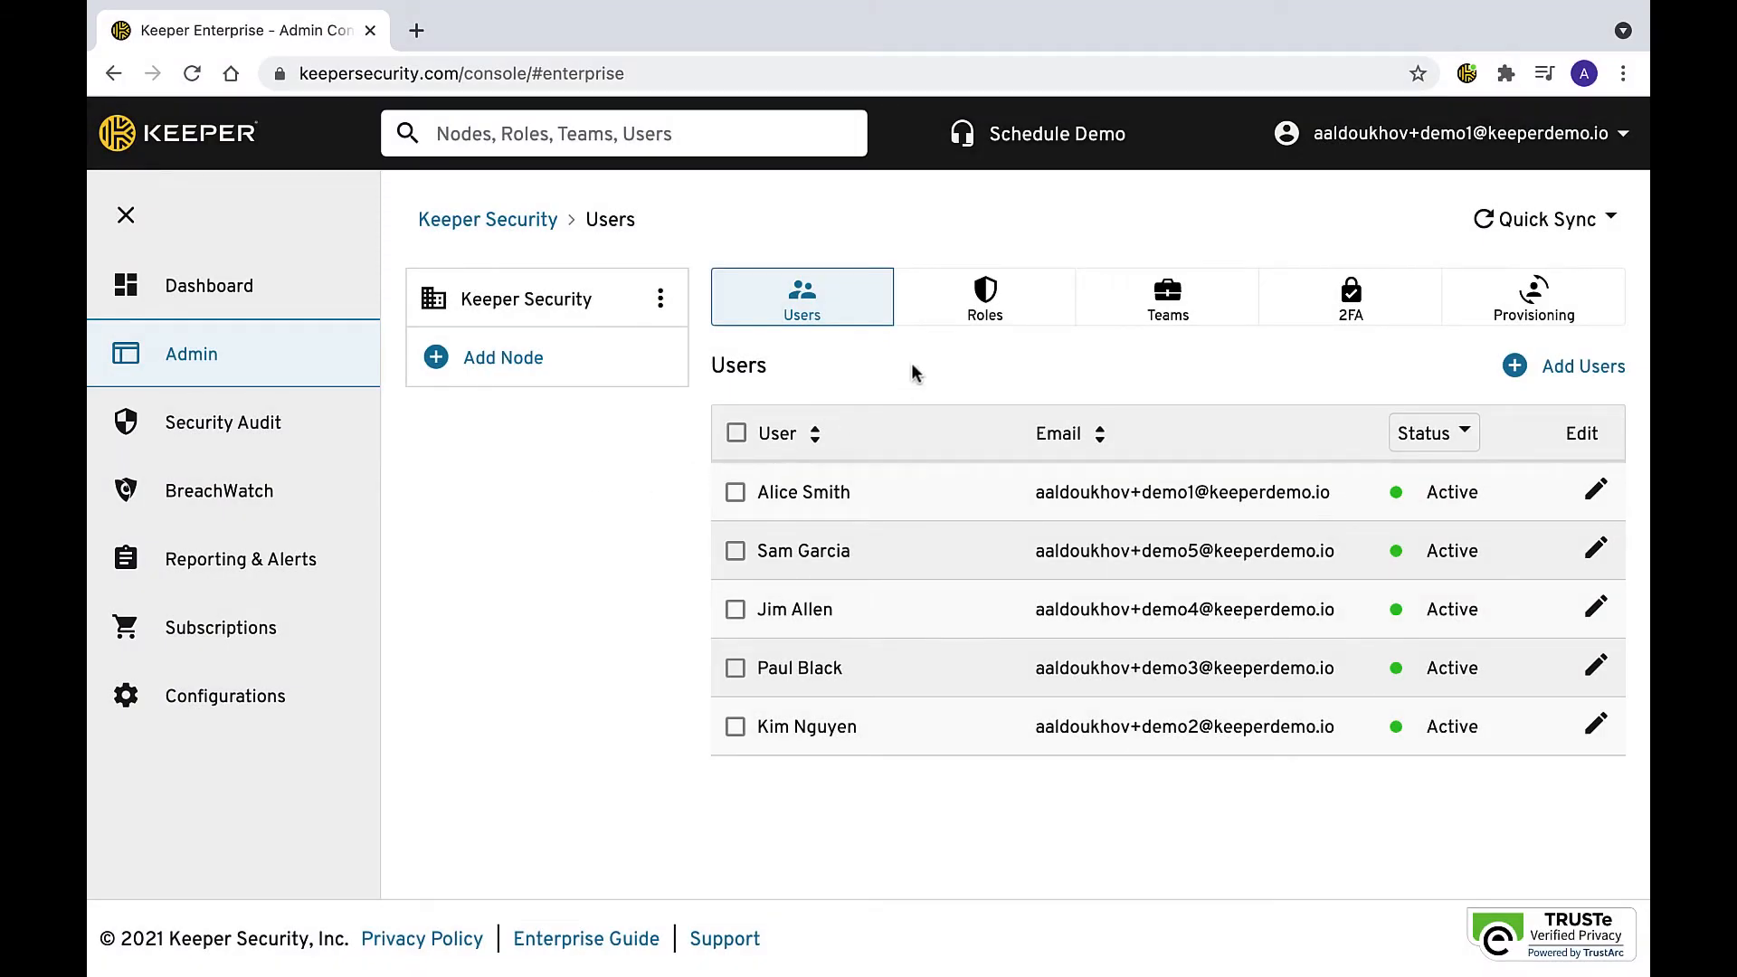
Show the Employee role's details from the Roles list in the Admin section.
click(983, 295)
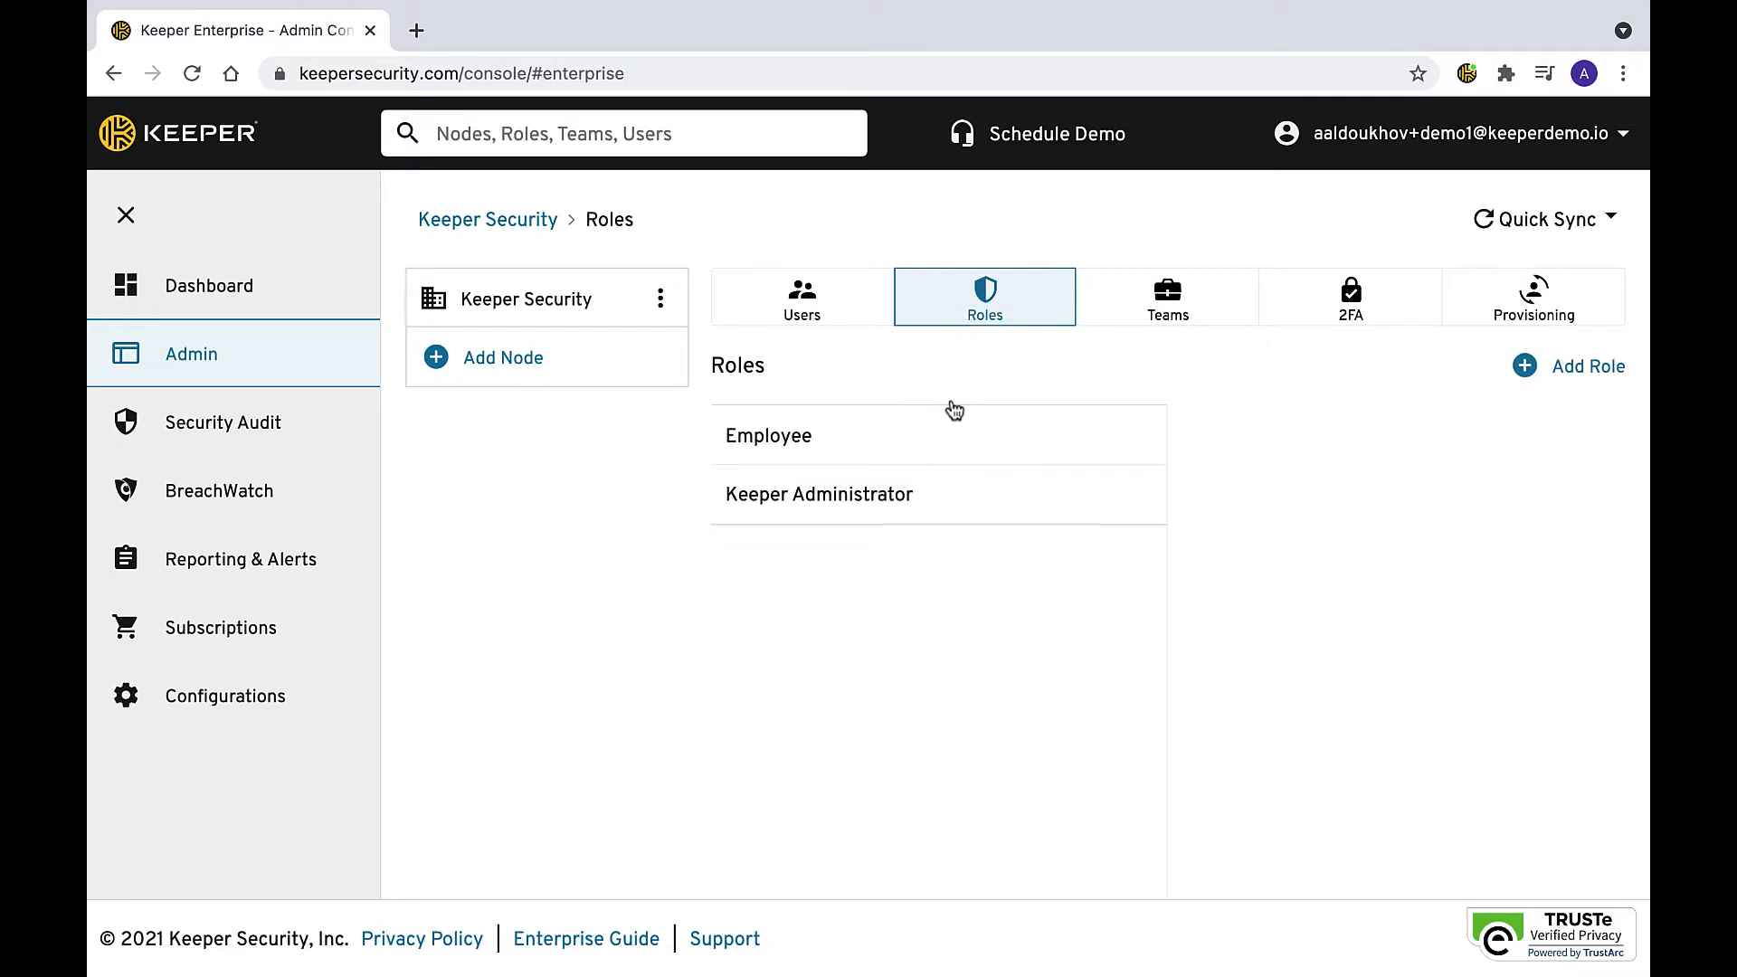
click(768, 435)
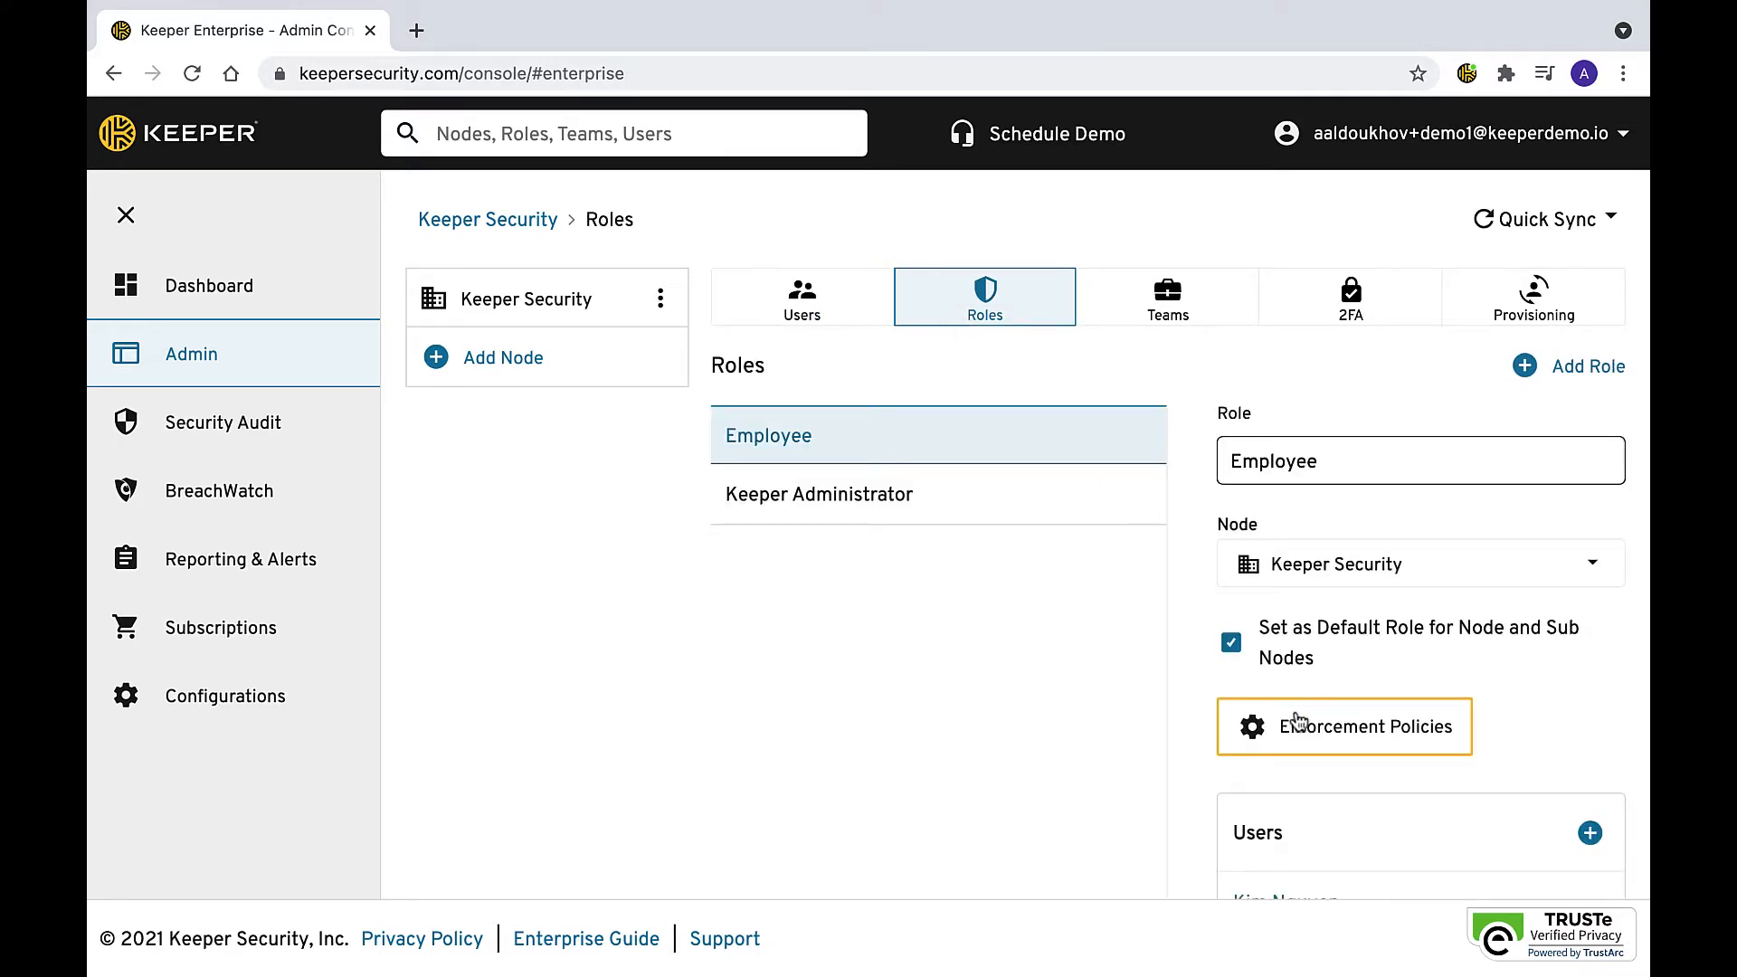
Open Enforcement Policies, toggle SSO Master Password on then off, and review down to Biometrics.
click(1344, 728)
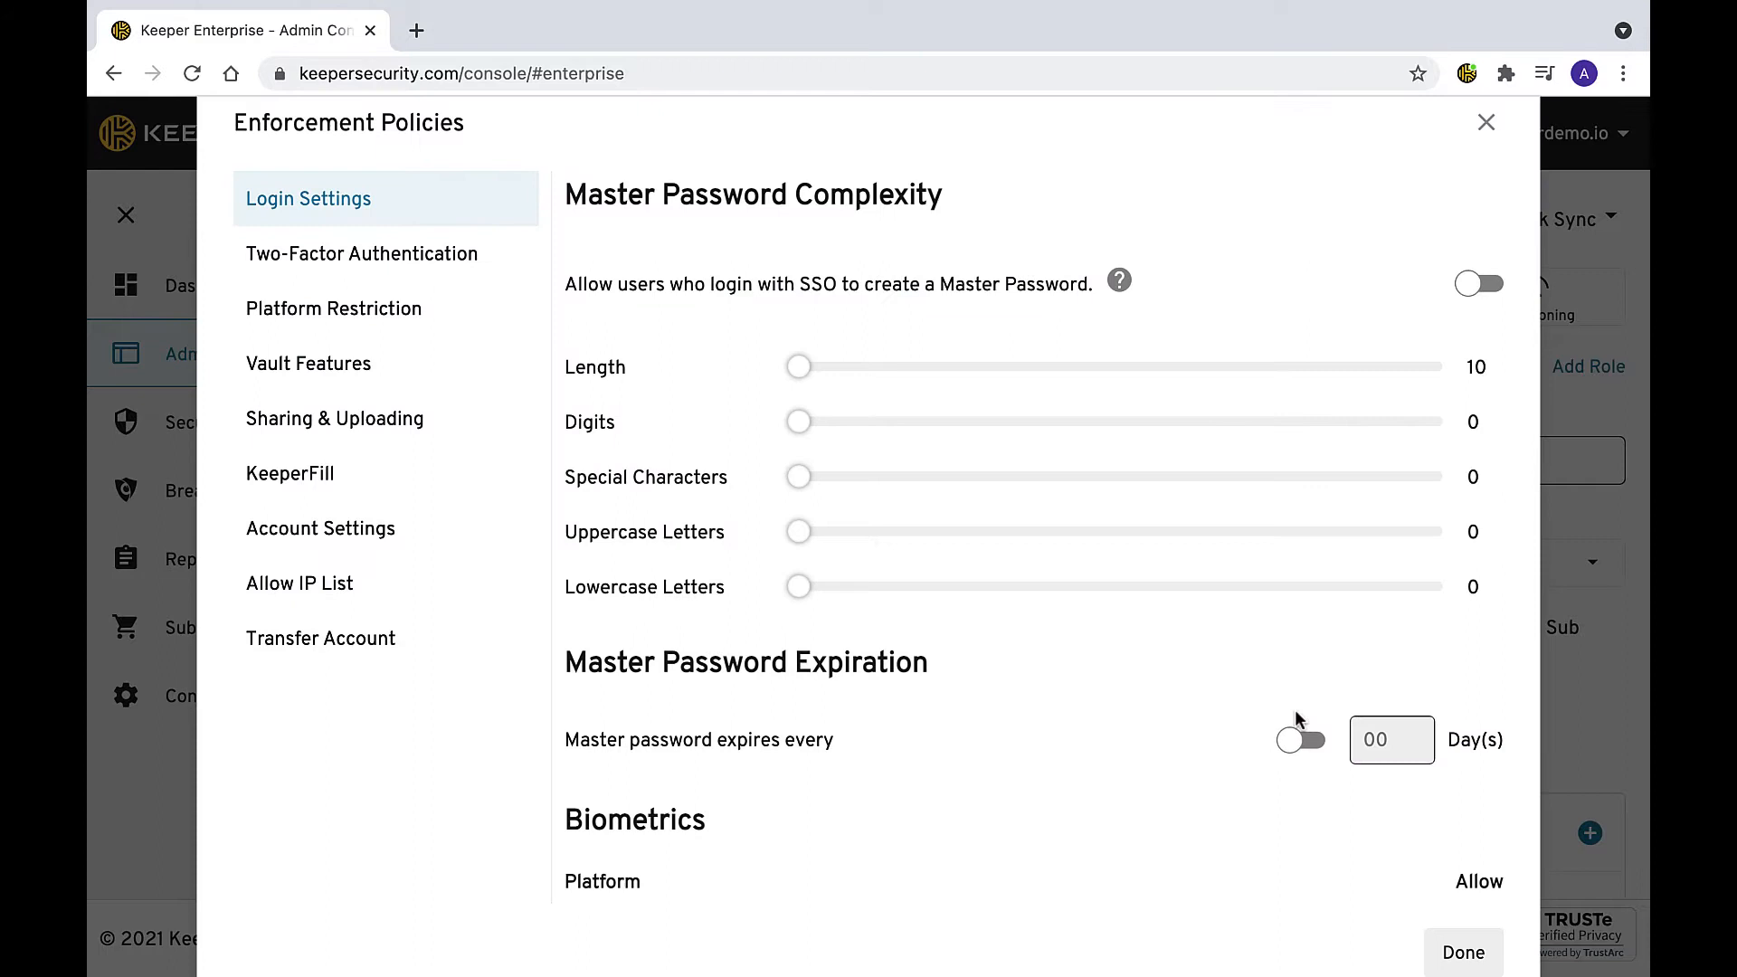
mouse_move(1472, 324)
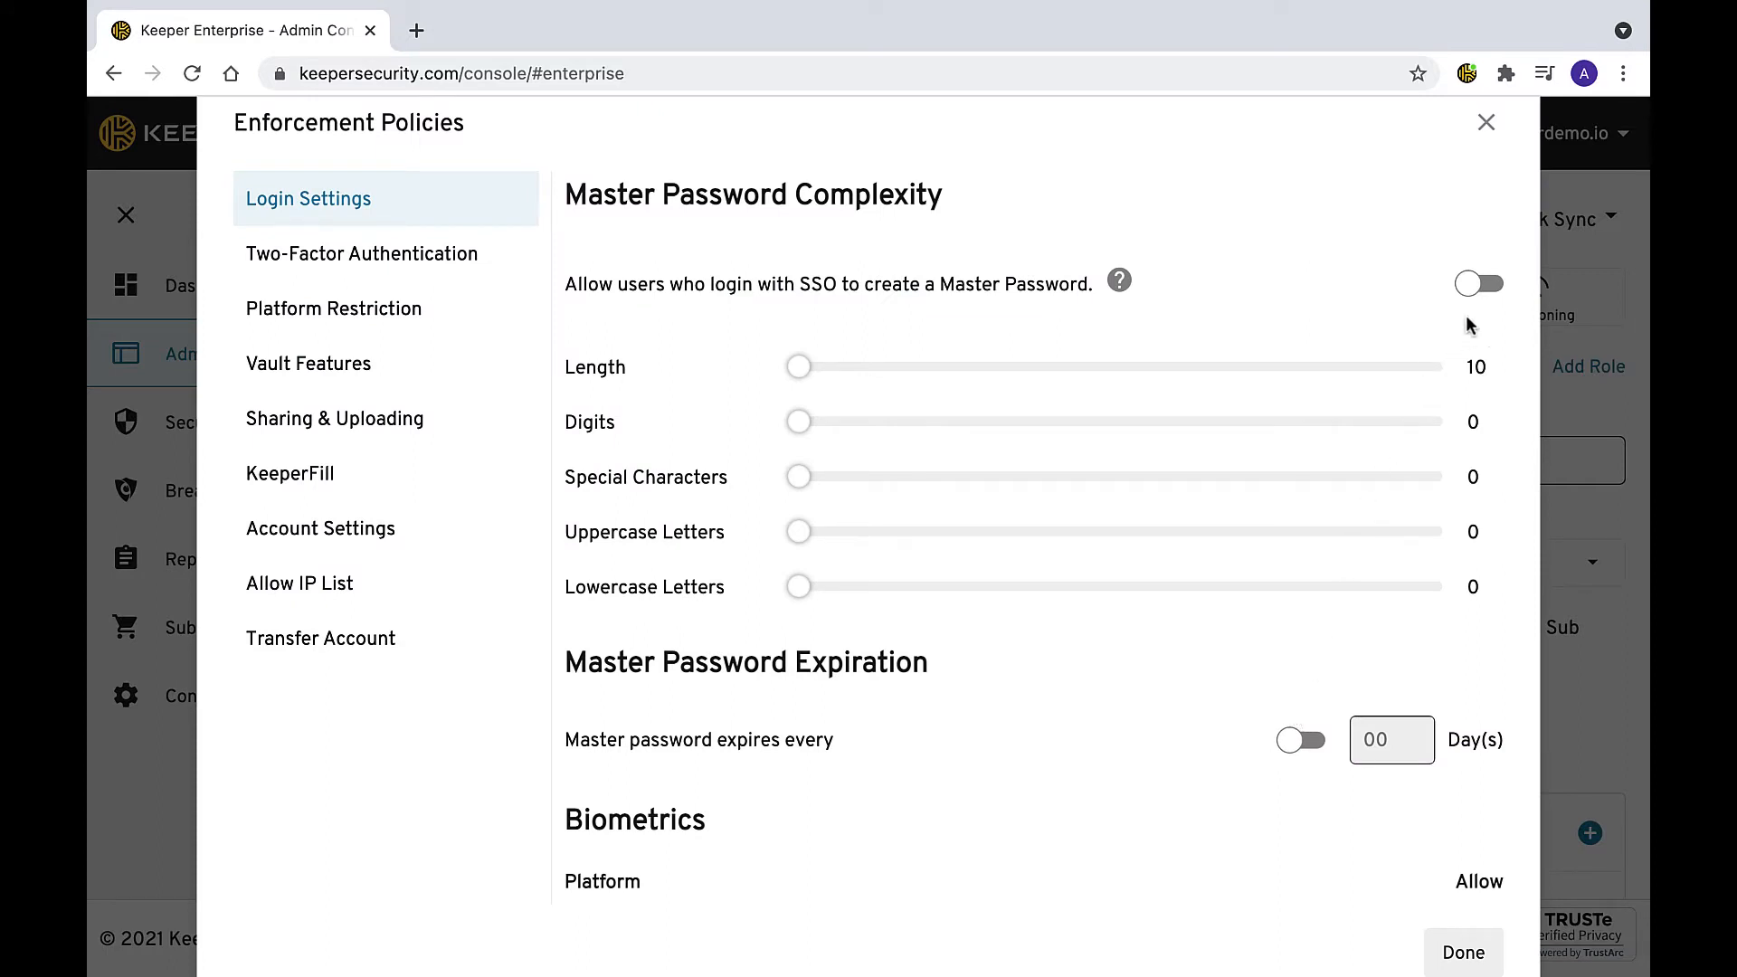
click(1478, 284)
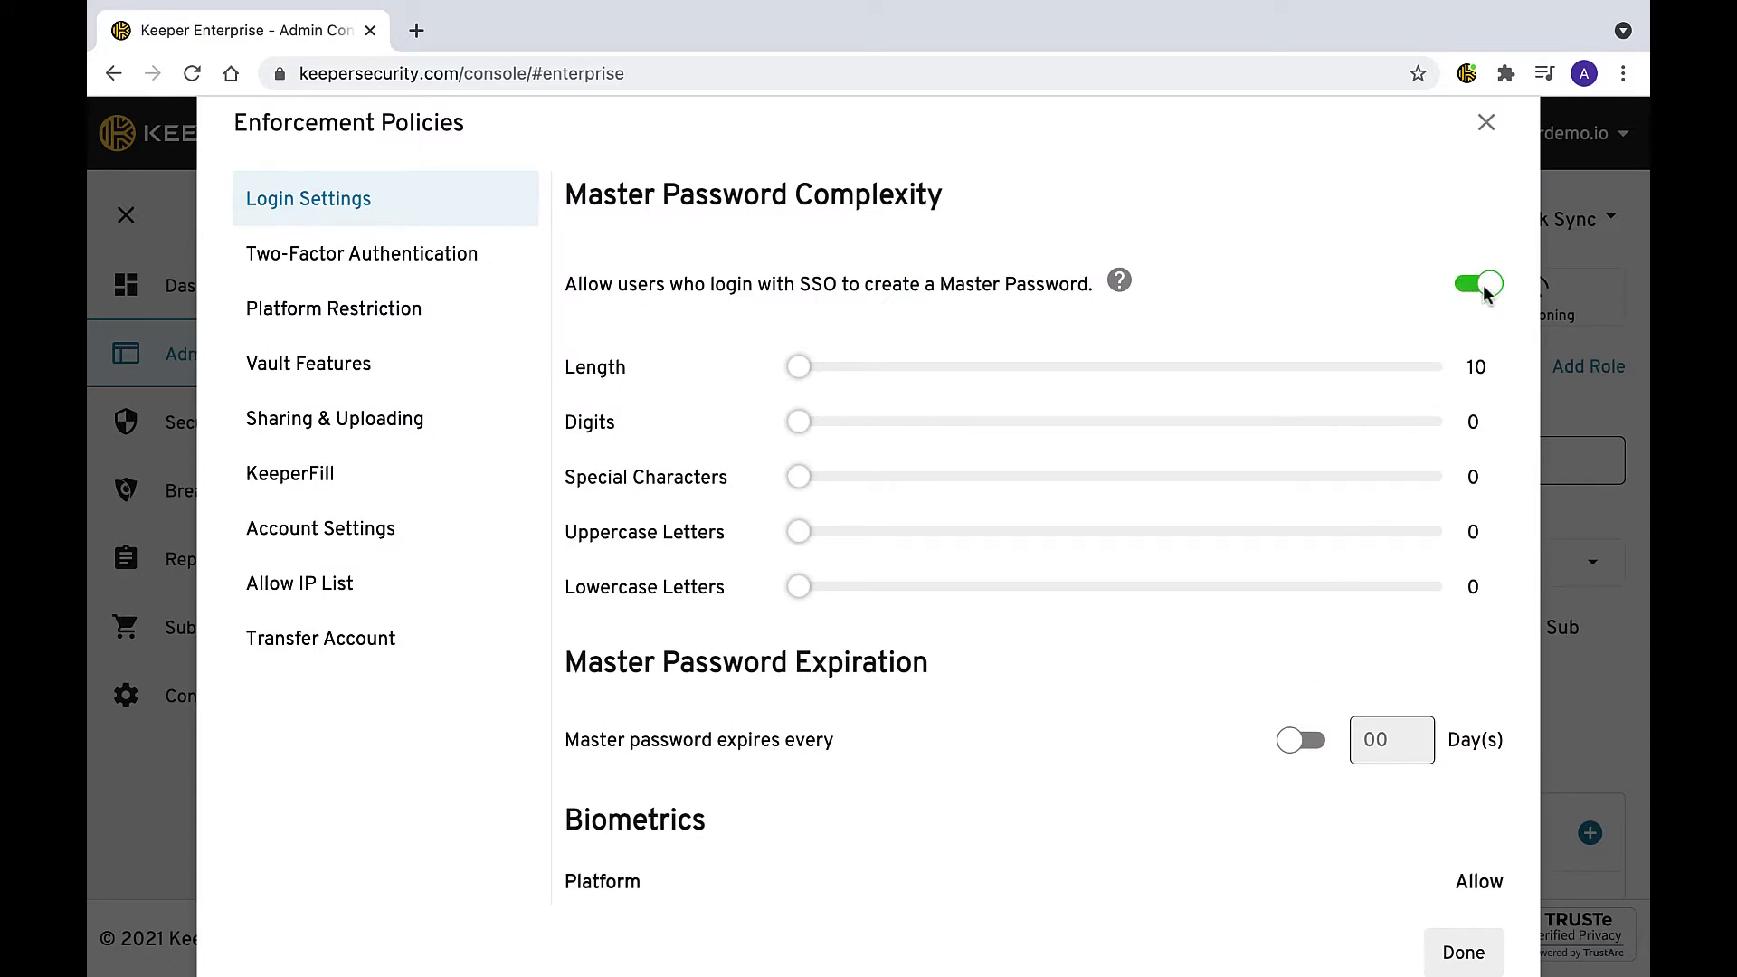
click(1478, 284)
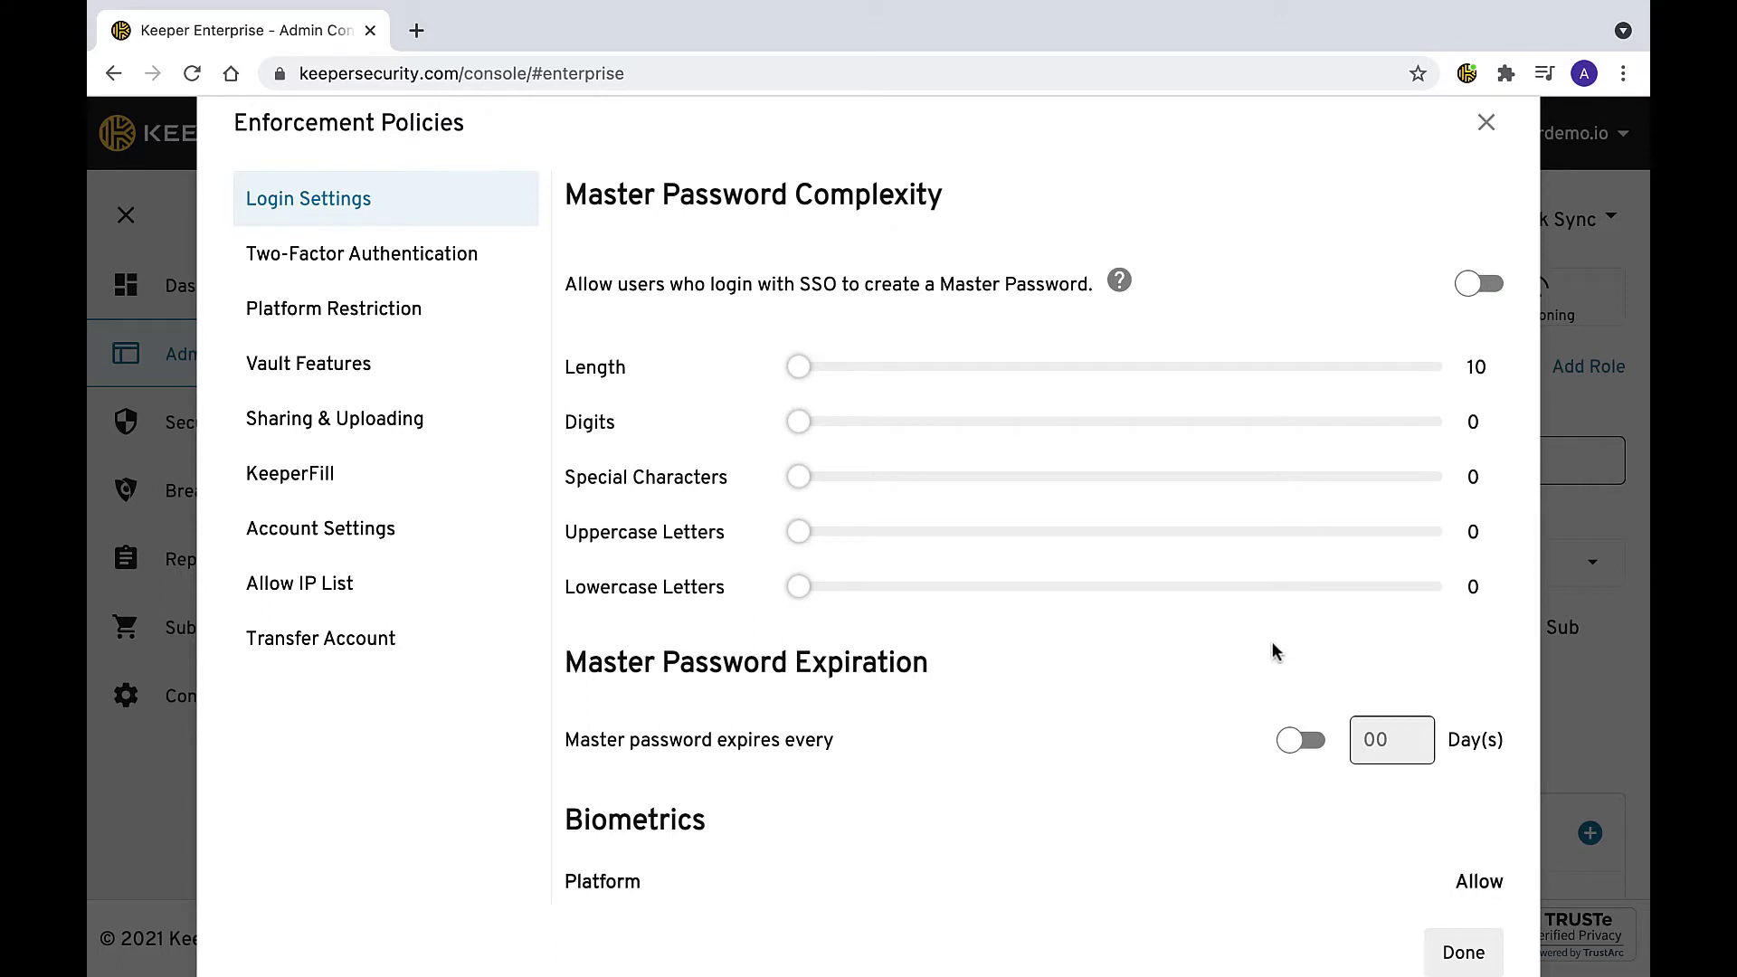
scroll(down, 3)
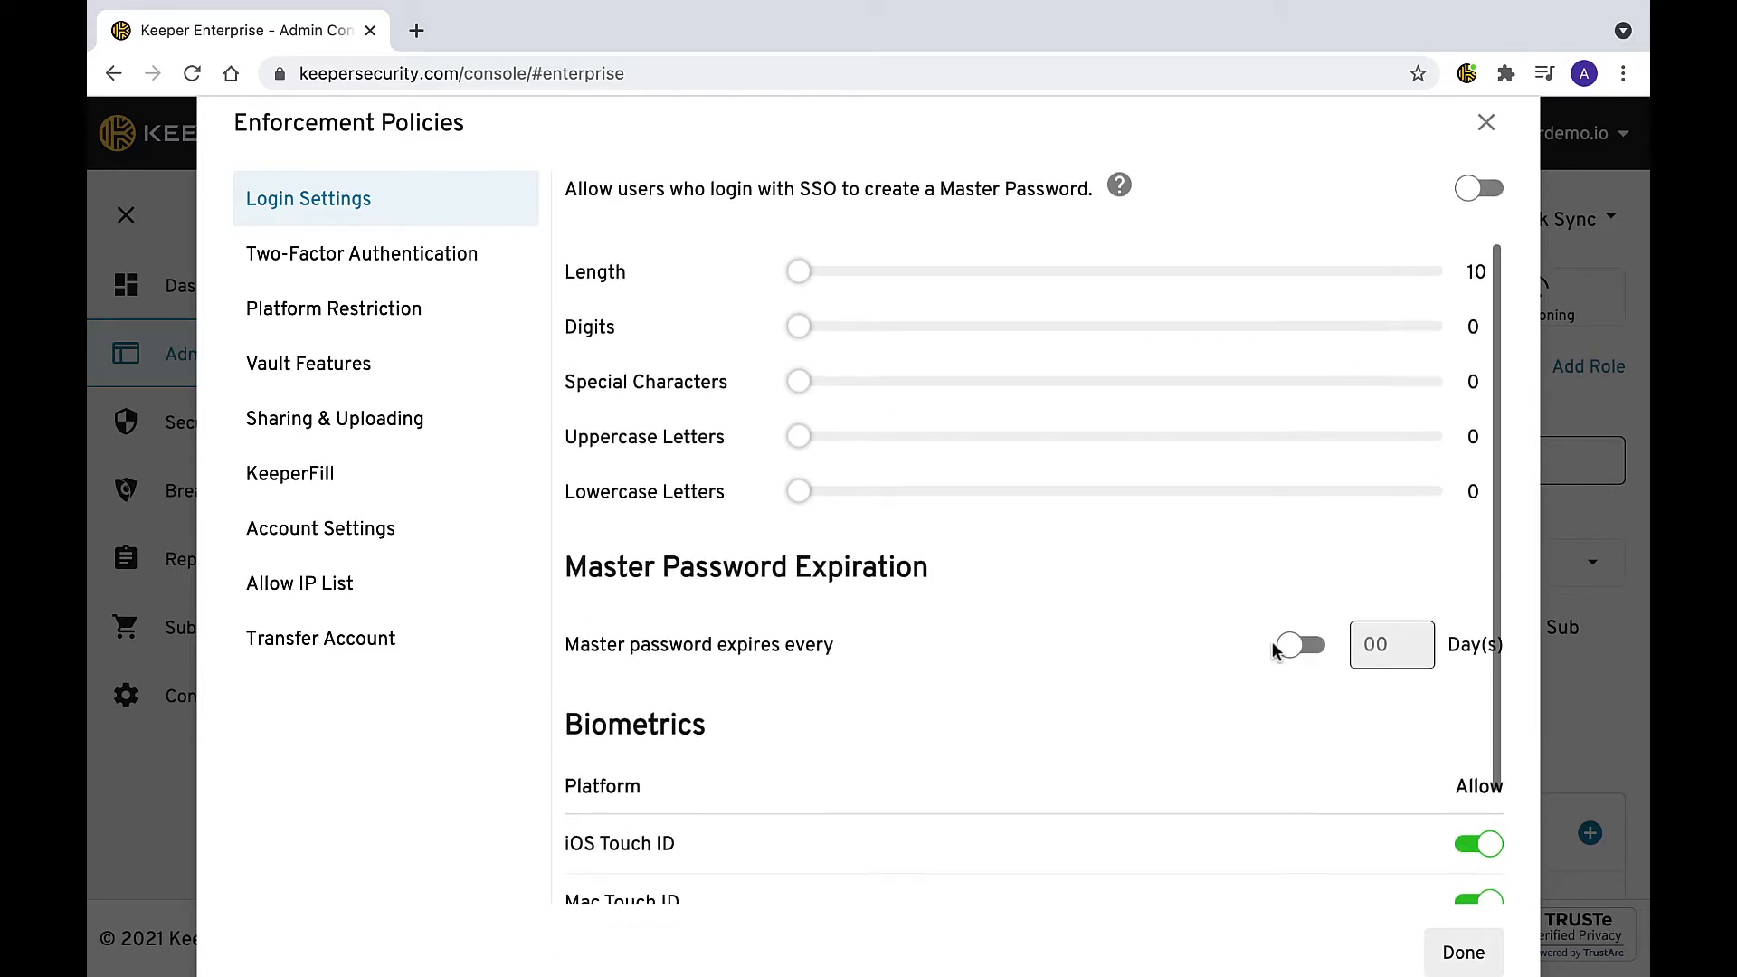
scroll(down, 3)
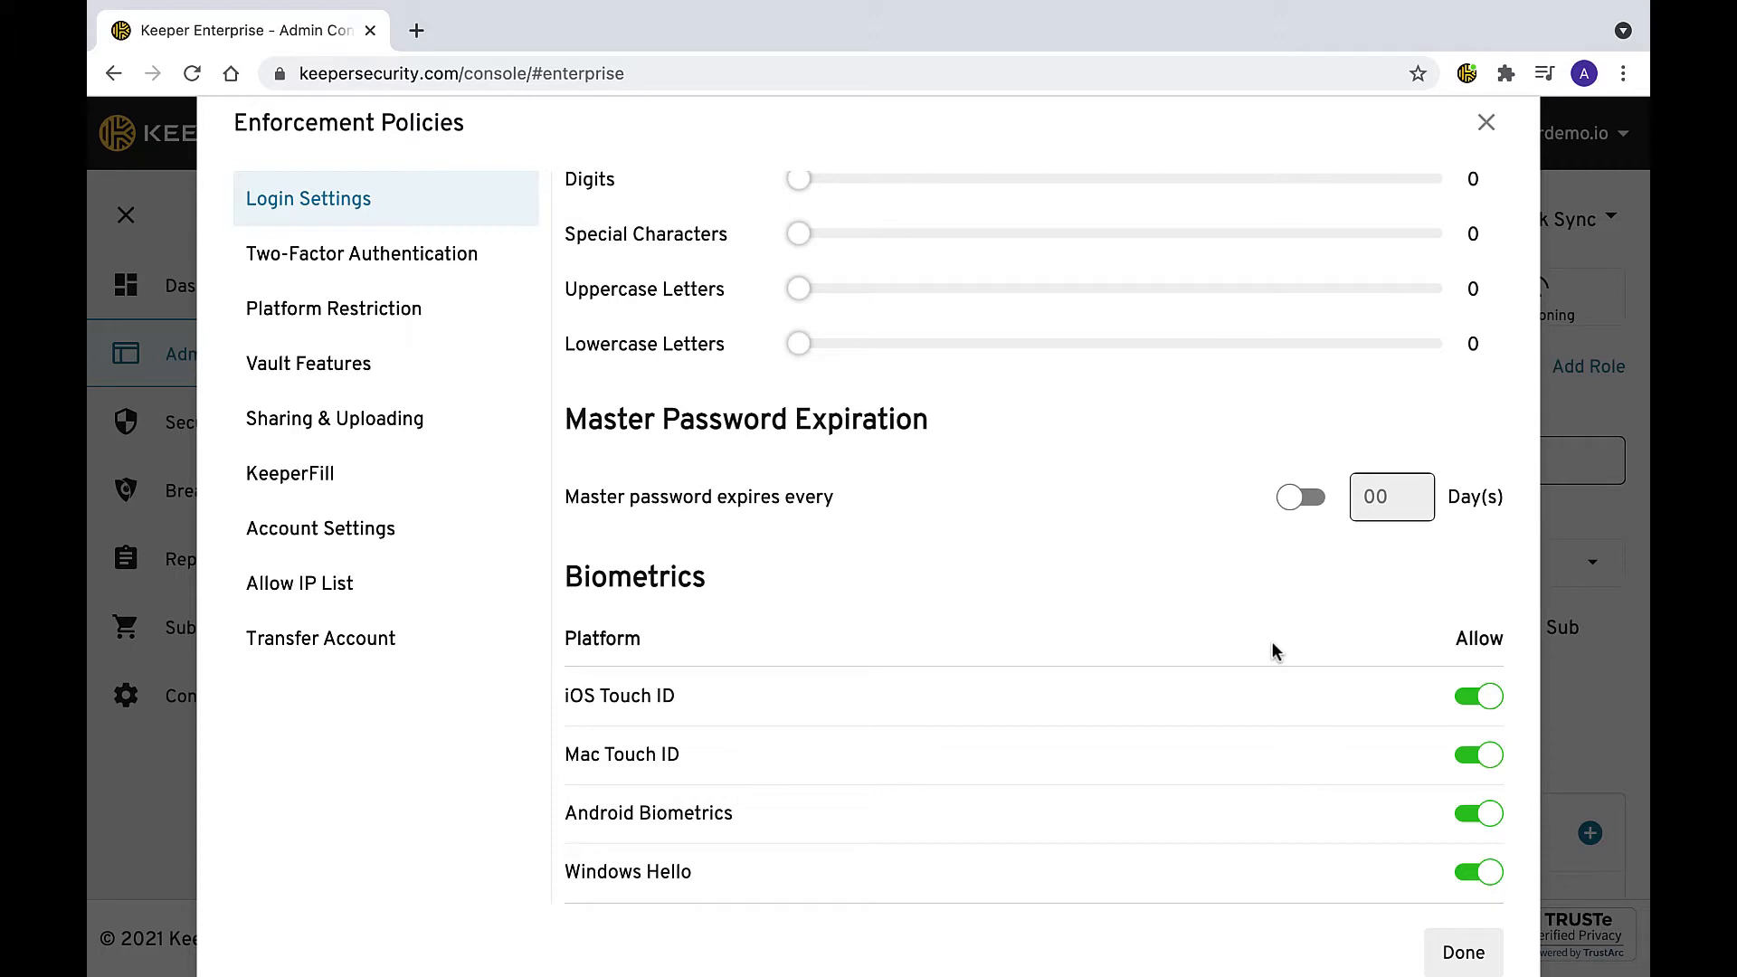
mouse_move(551, 348)
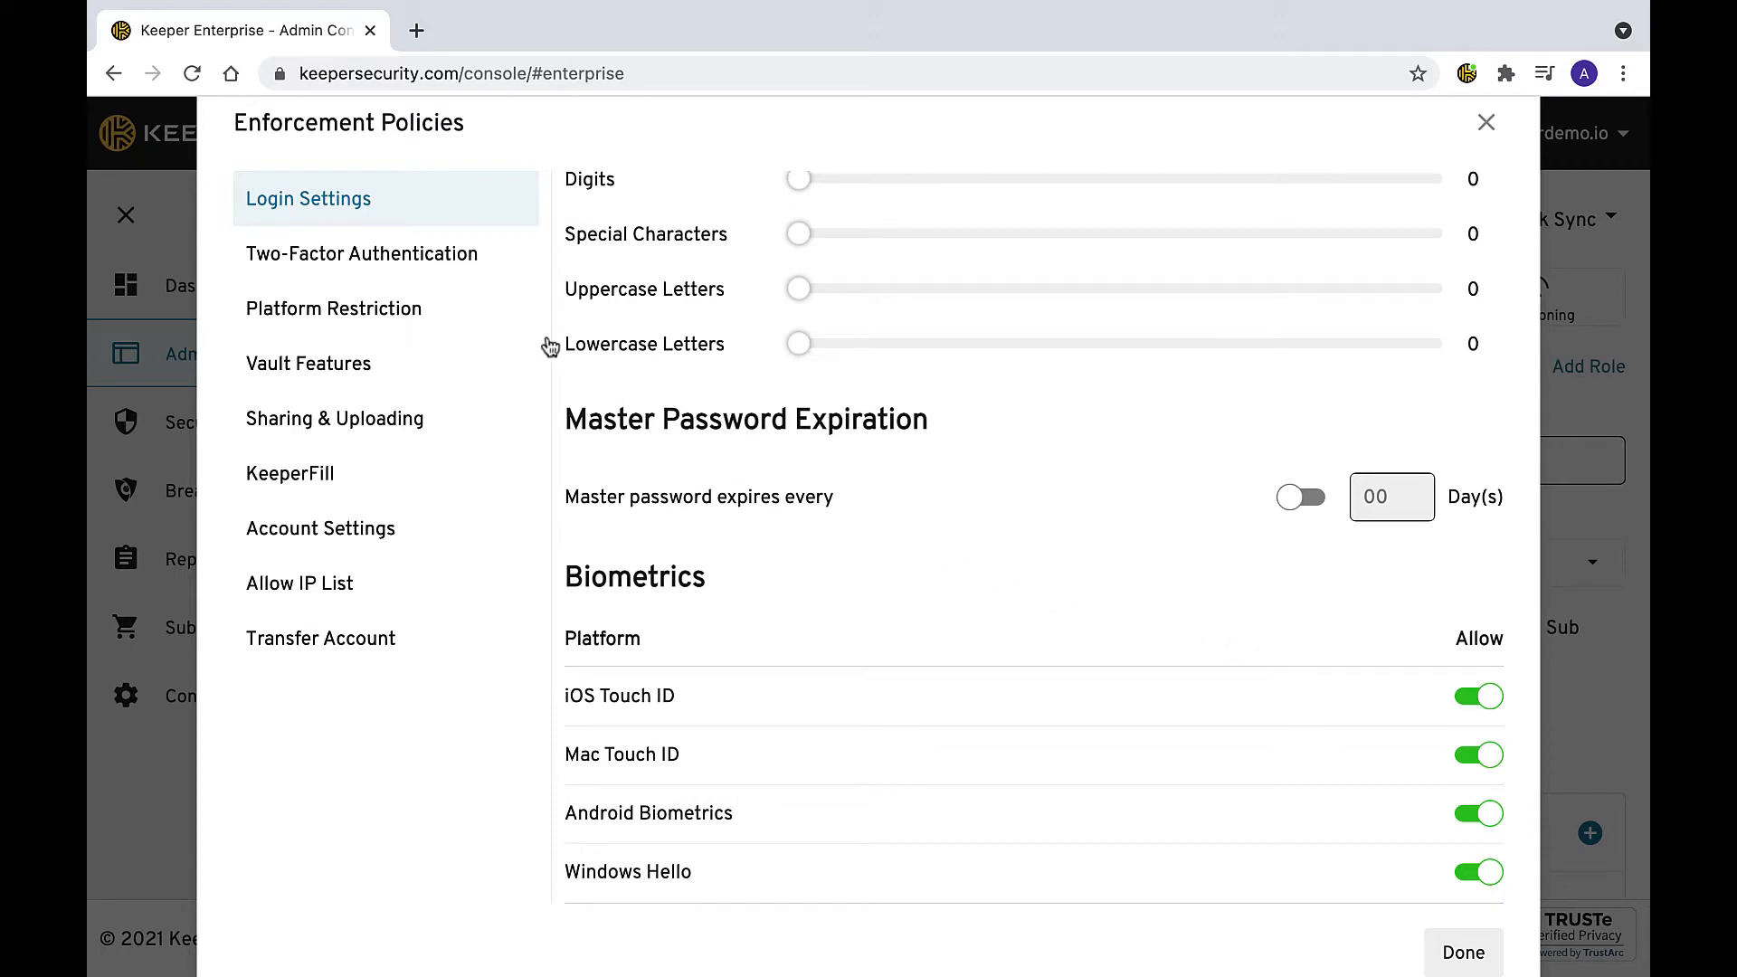
Show the Platform Restriction policies for Keeper Vault and KeeperChat.
click(333, 307)
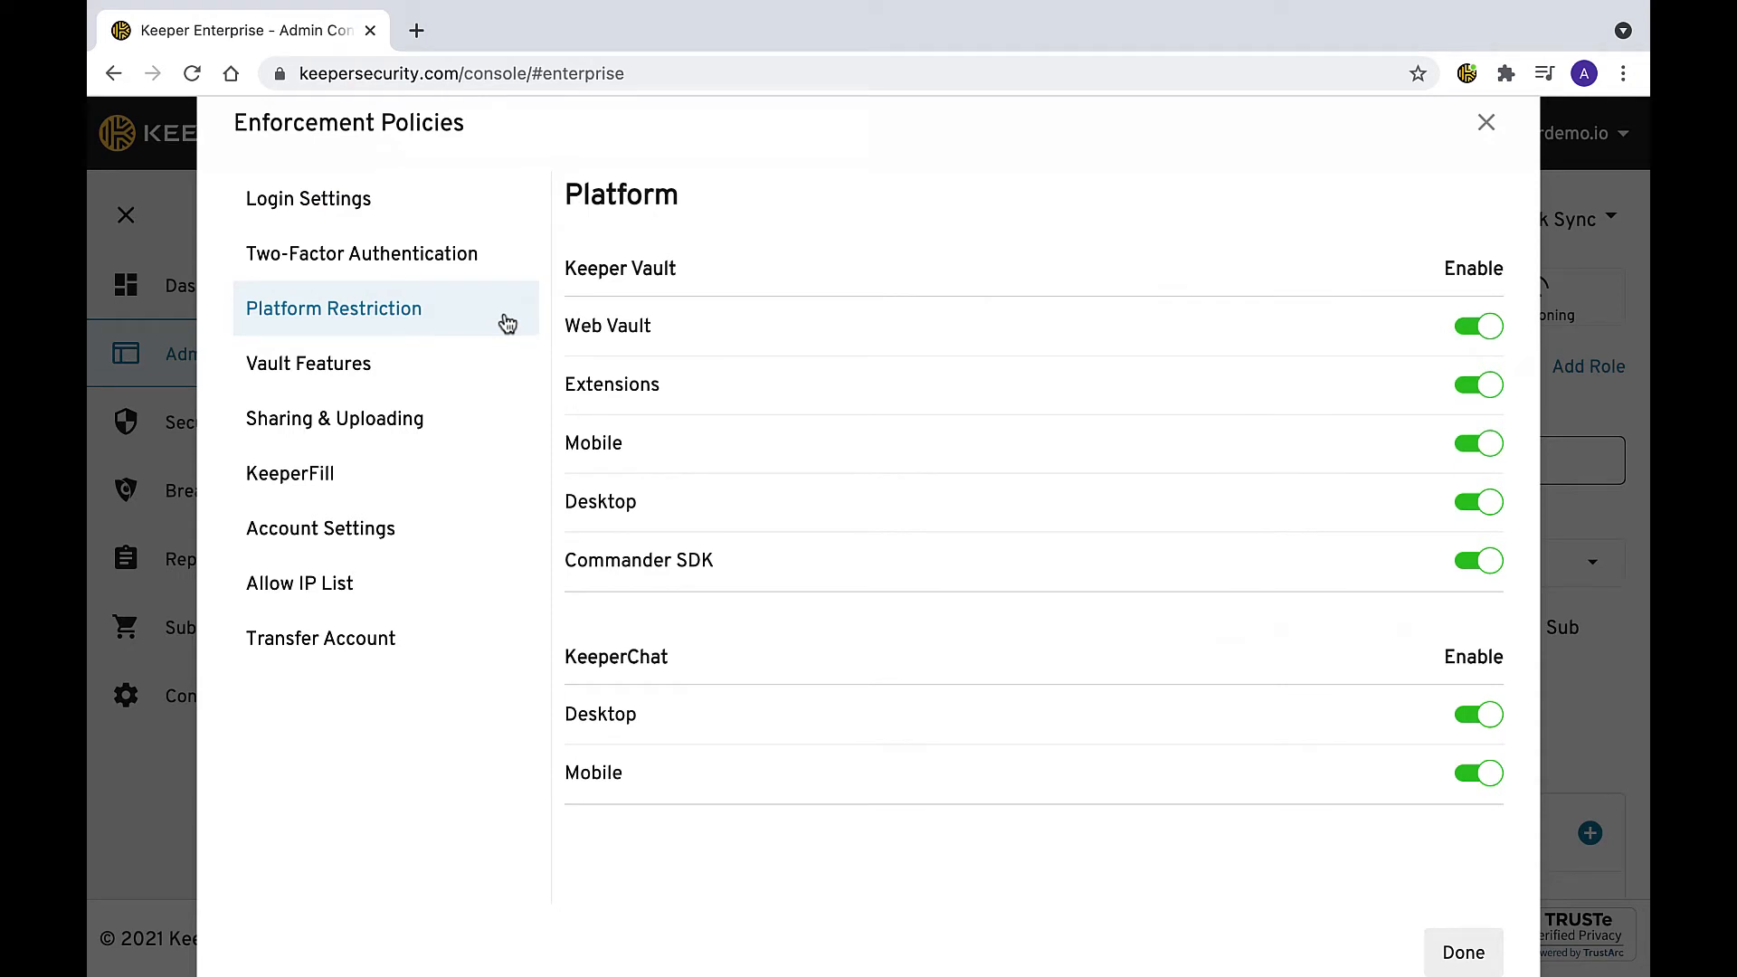
mouse_move(552, 395)
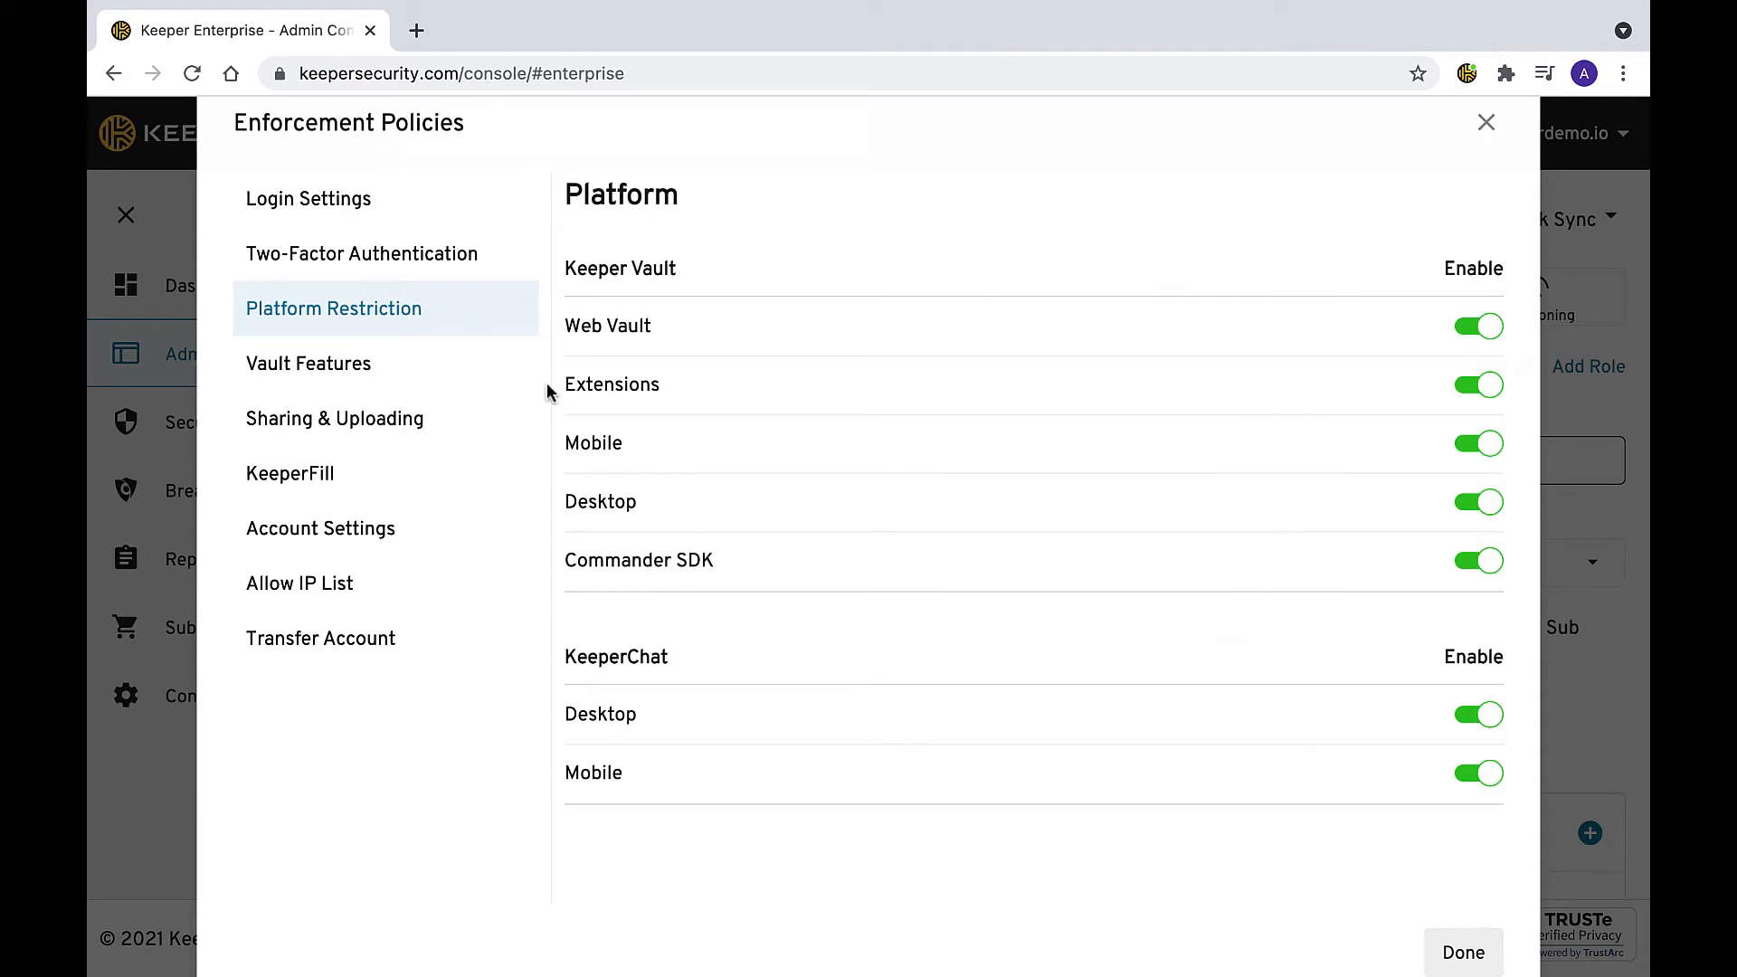
mouse_move(552, 515)
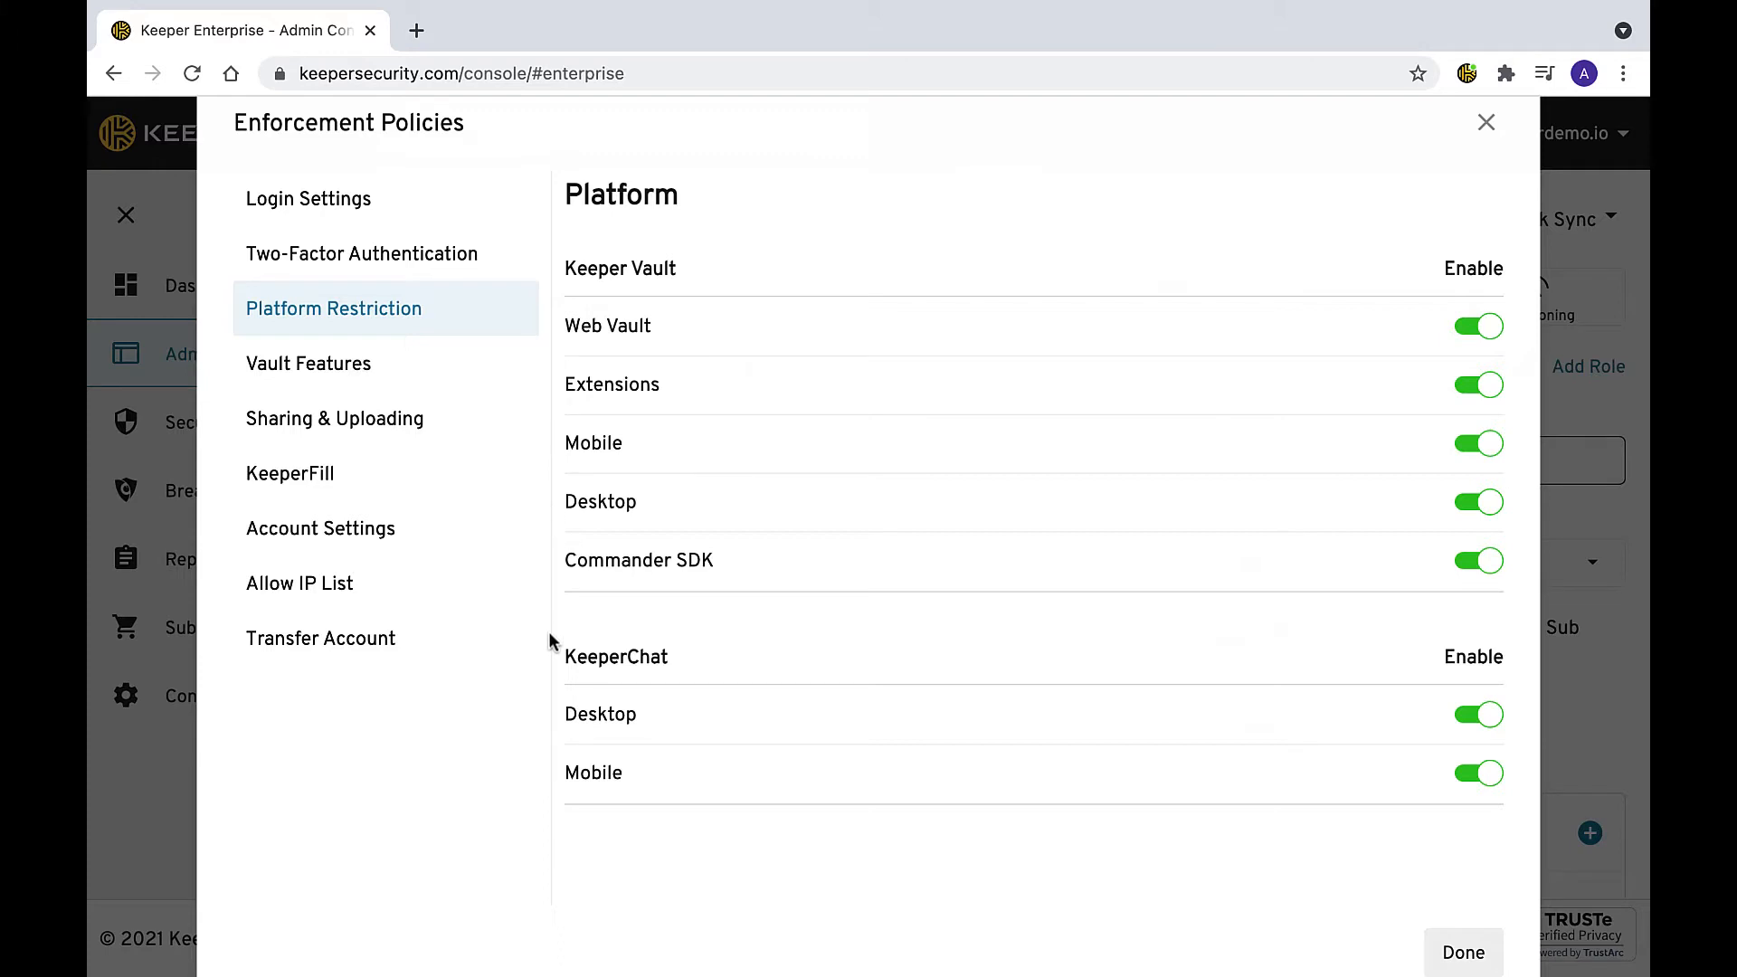
mouse_move(543, 767)
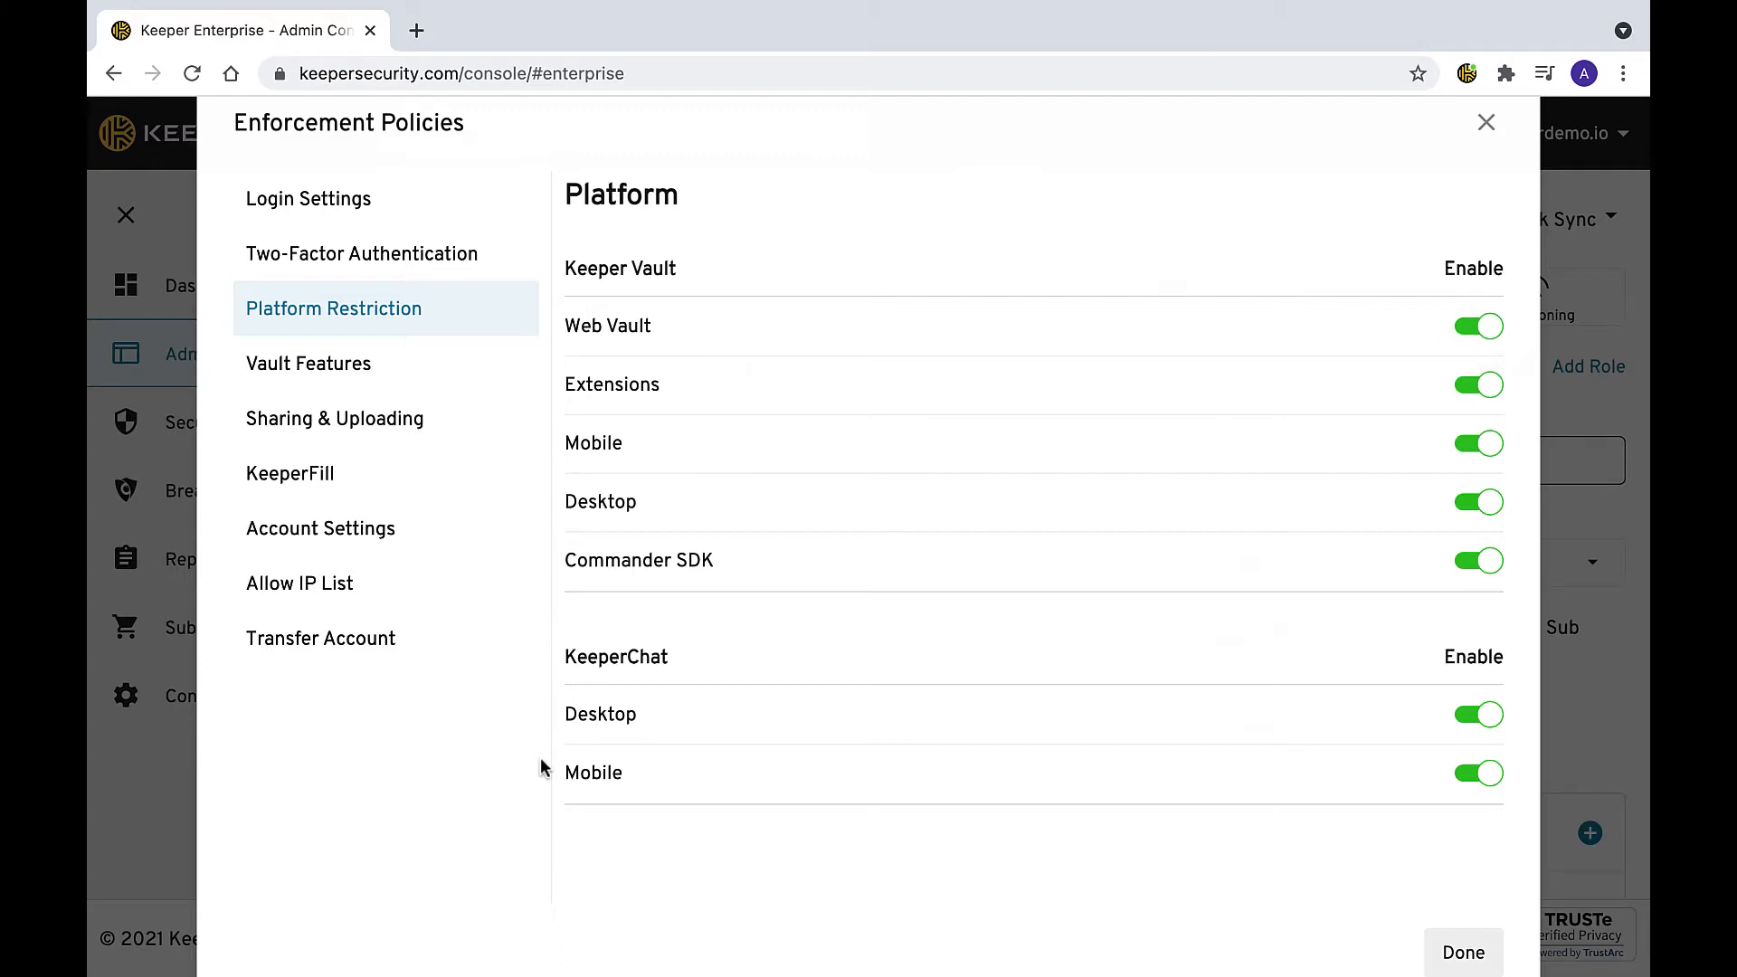
mouse_move(500, 408)
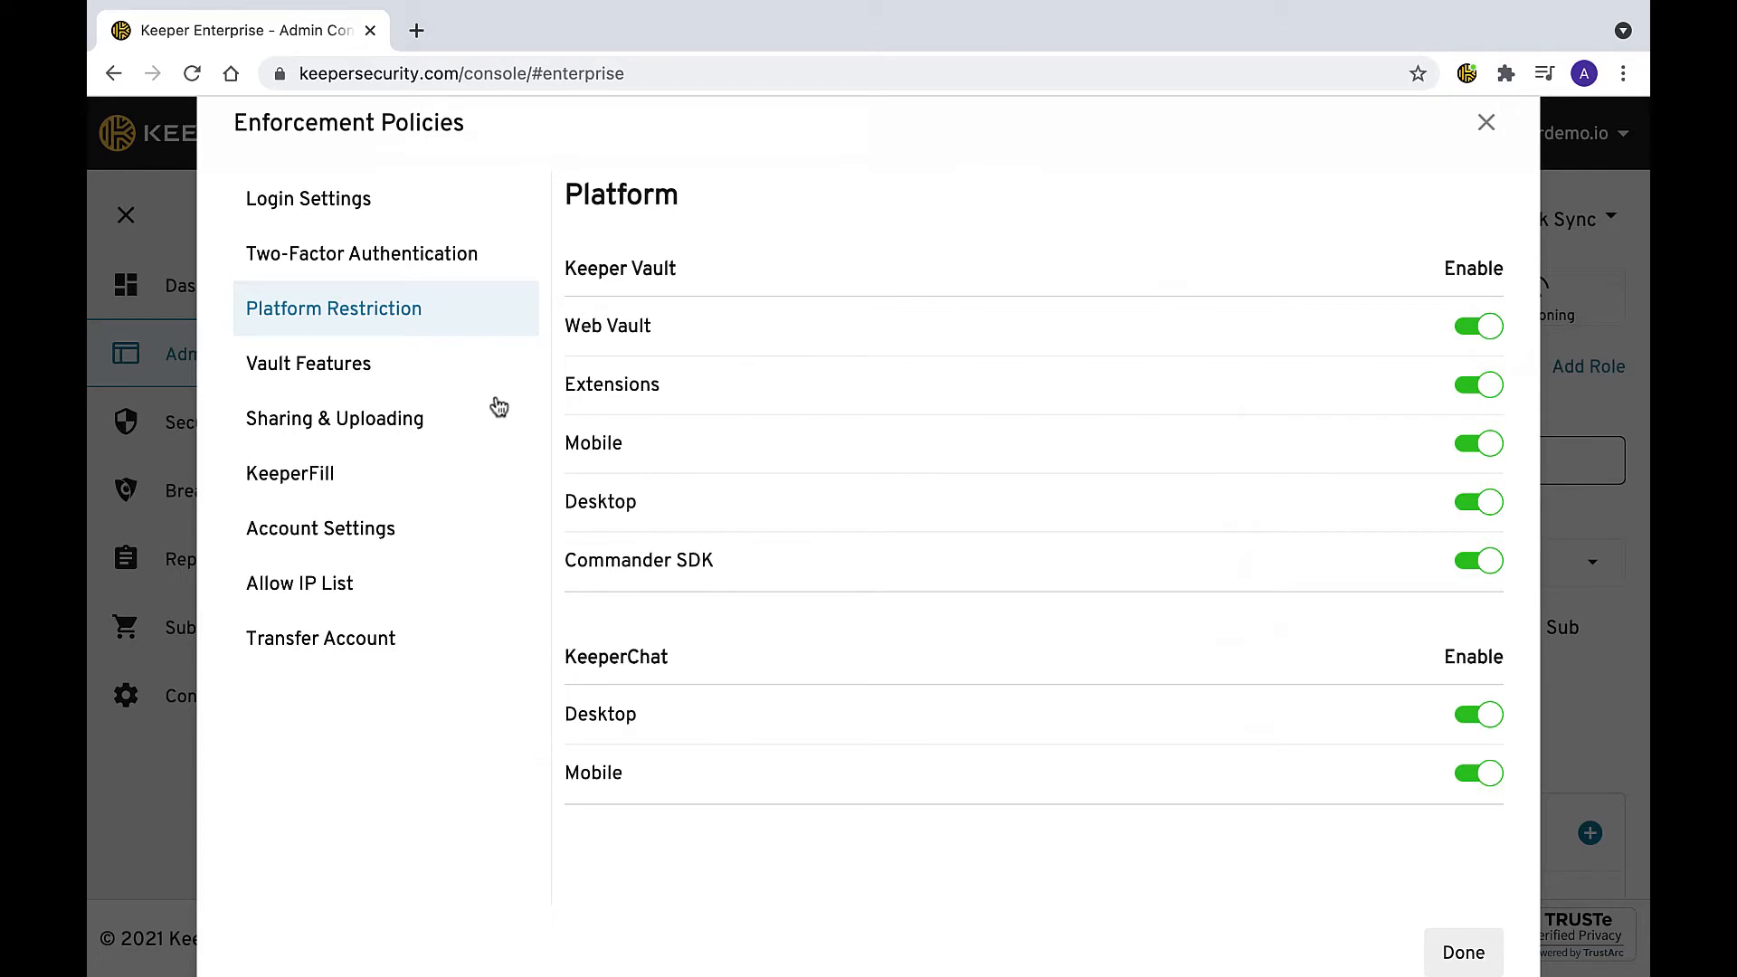
Review Vault Features down to Purging Deleted Records and Generated Password Complexity.
click(309, 364)
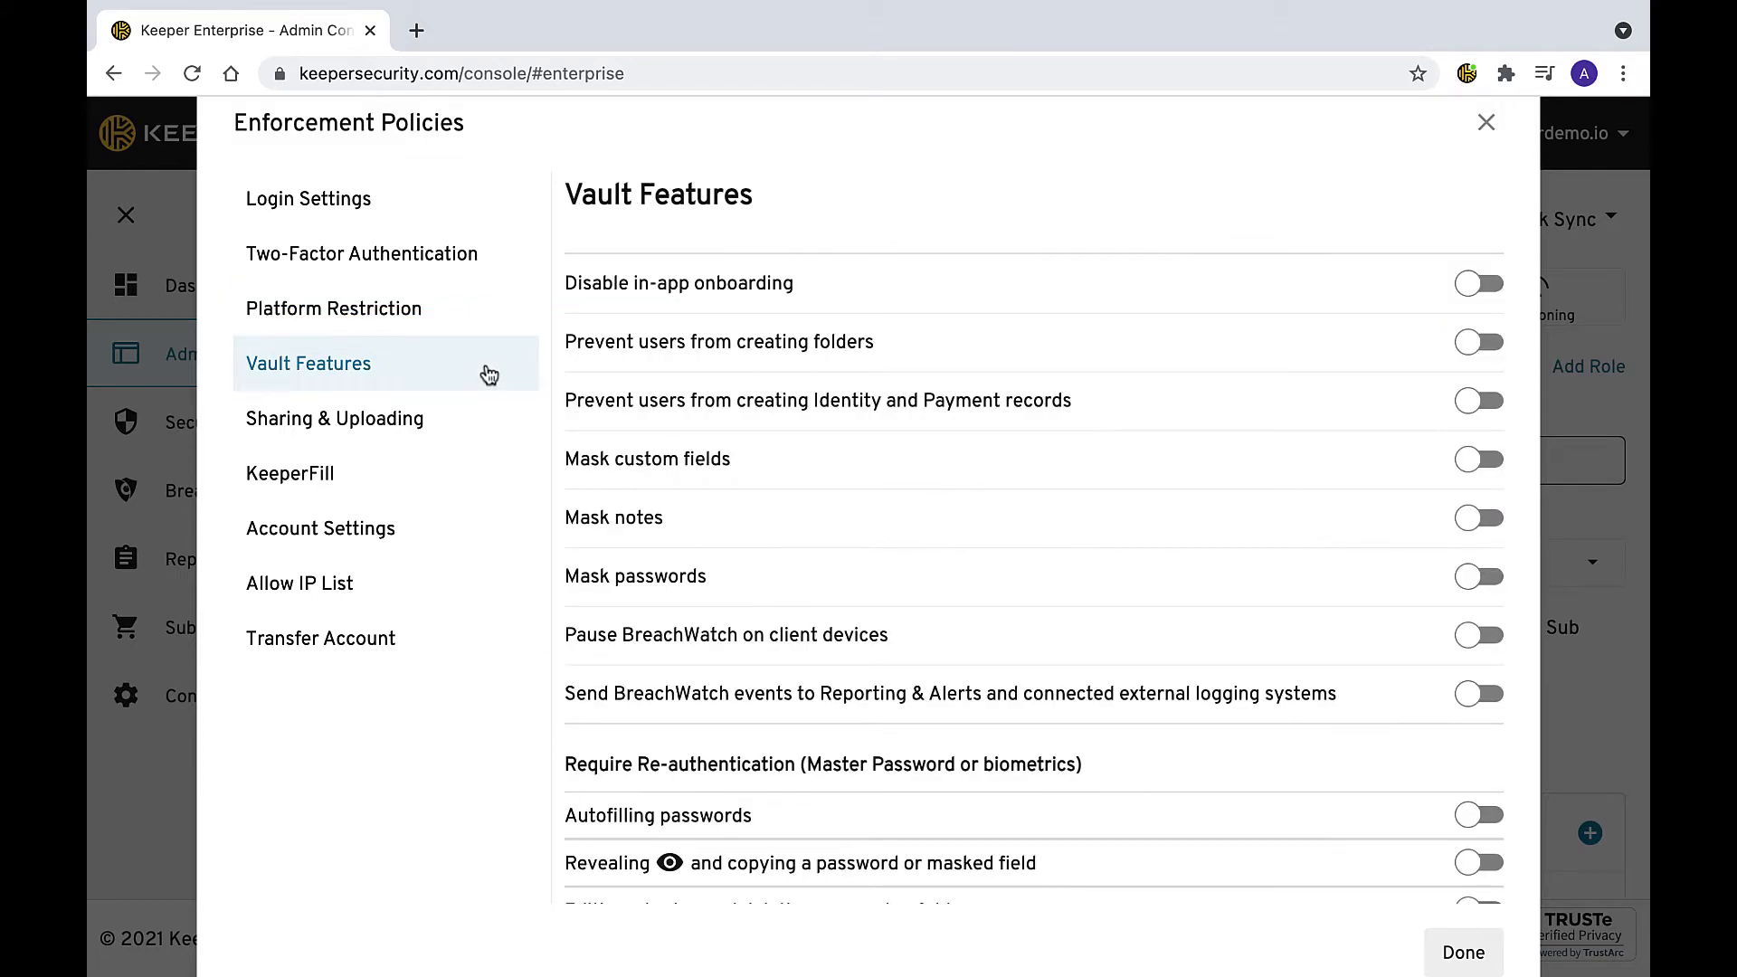
mouse_move(907, 273)
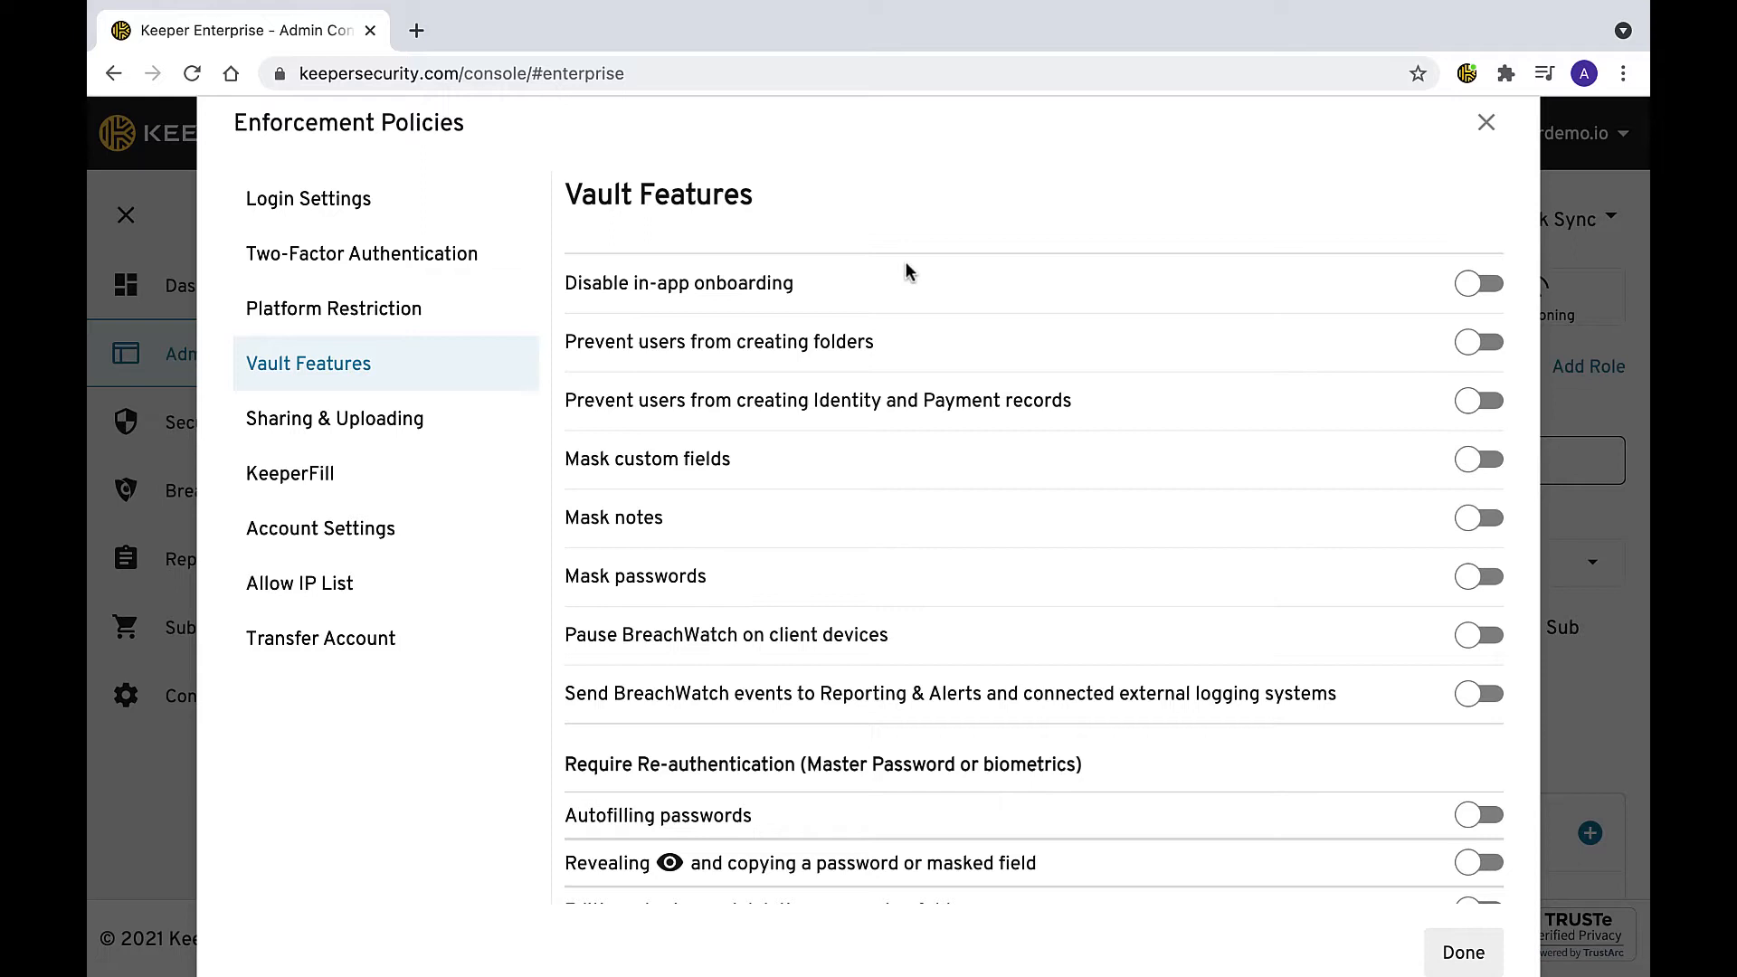
mouse_move(957, 268)
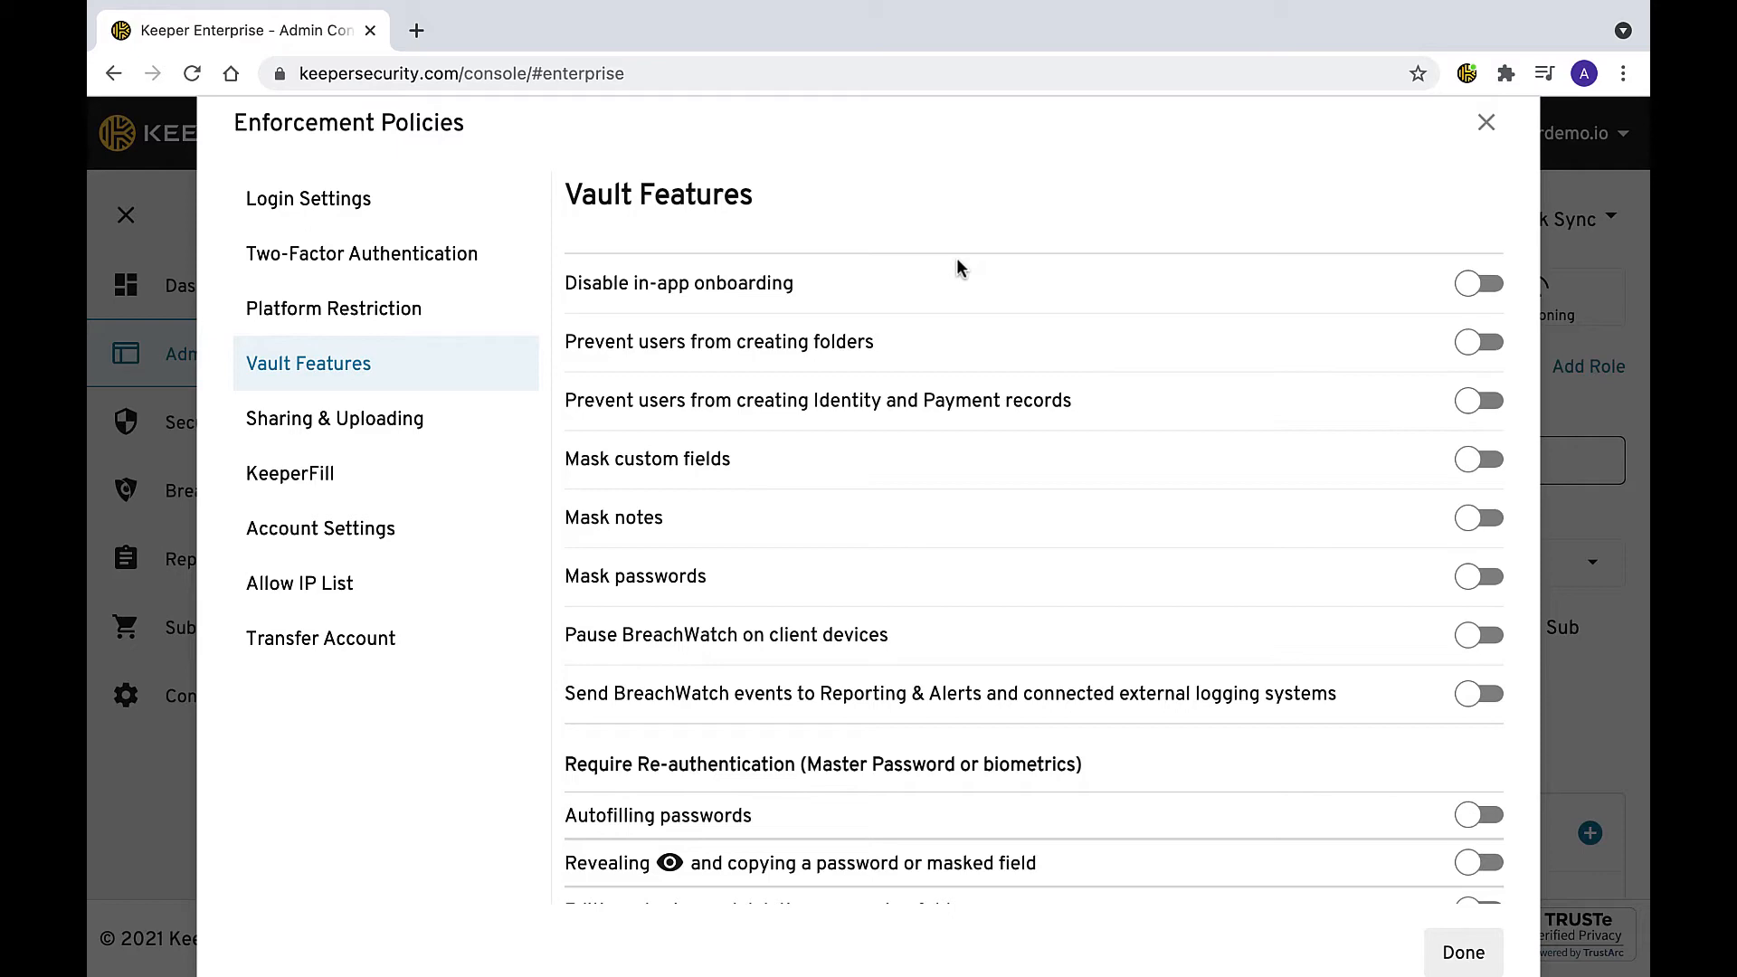
scroll(down, 3)
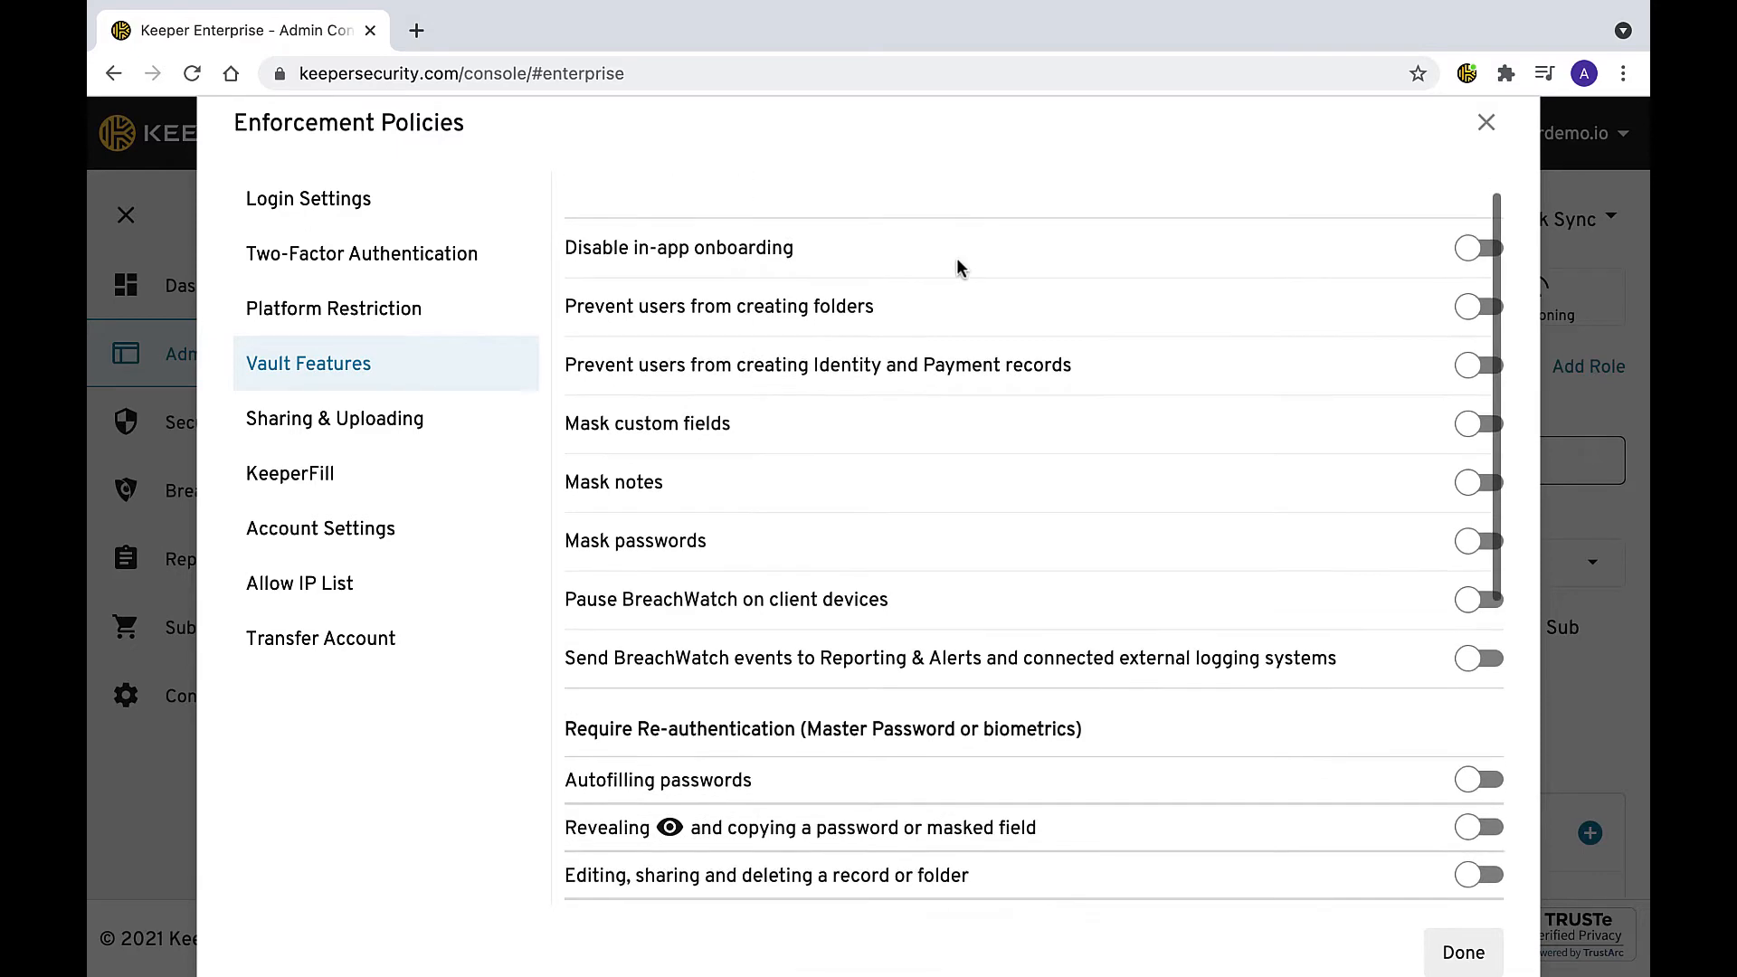
scroll(down, 3)
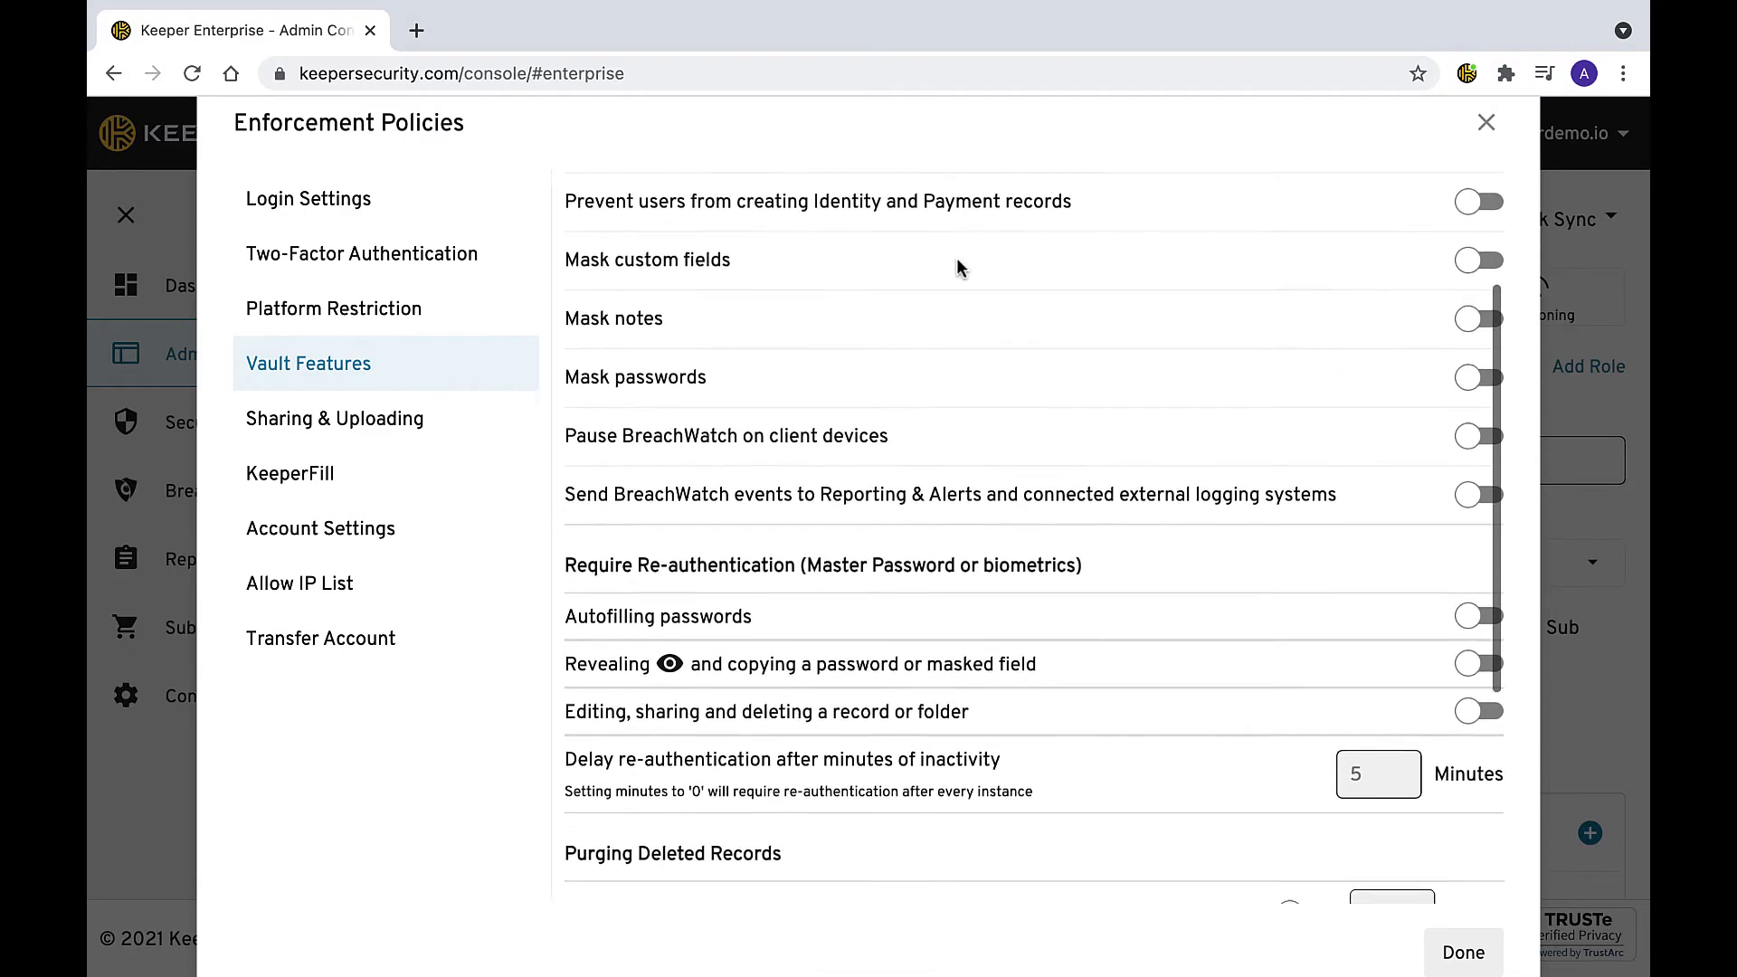
scroll(down, 3)
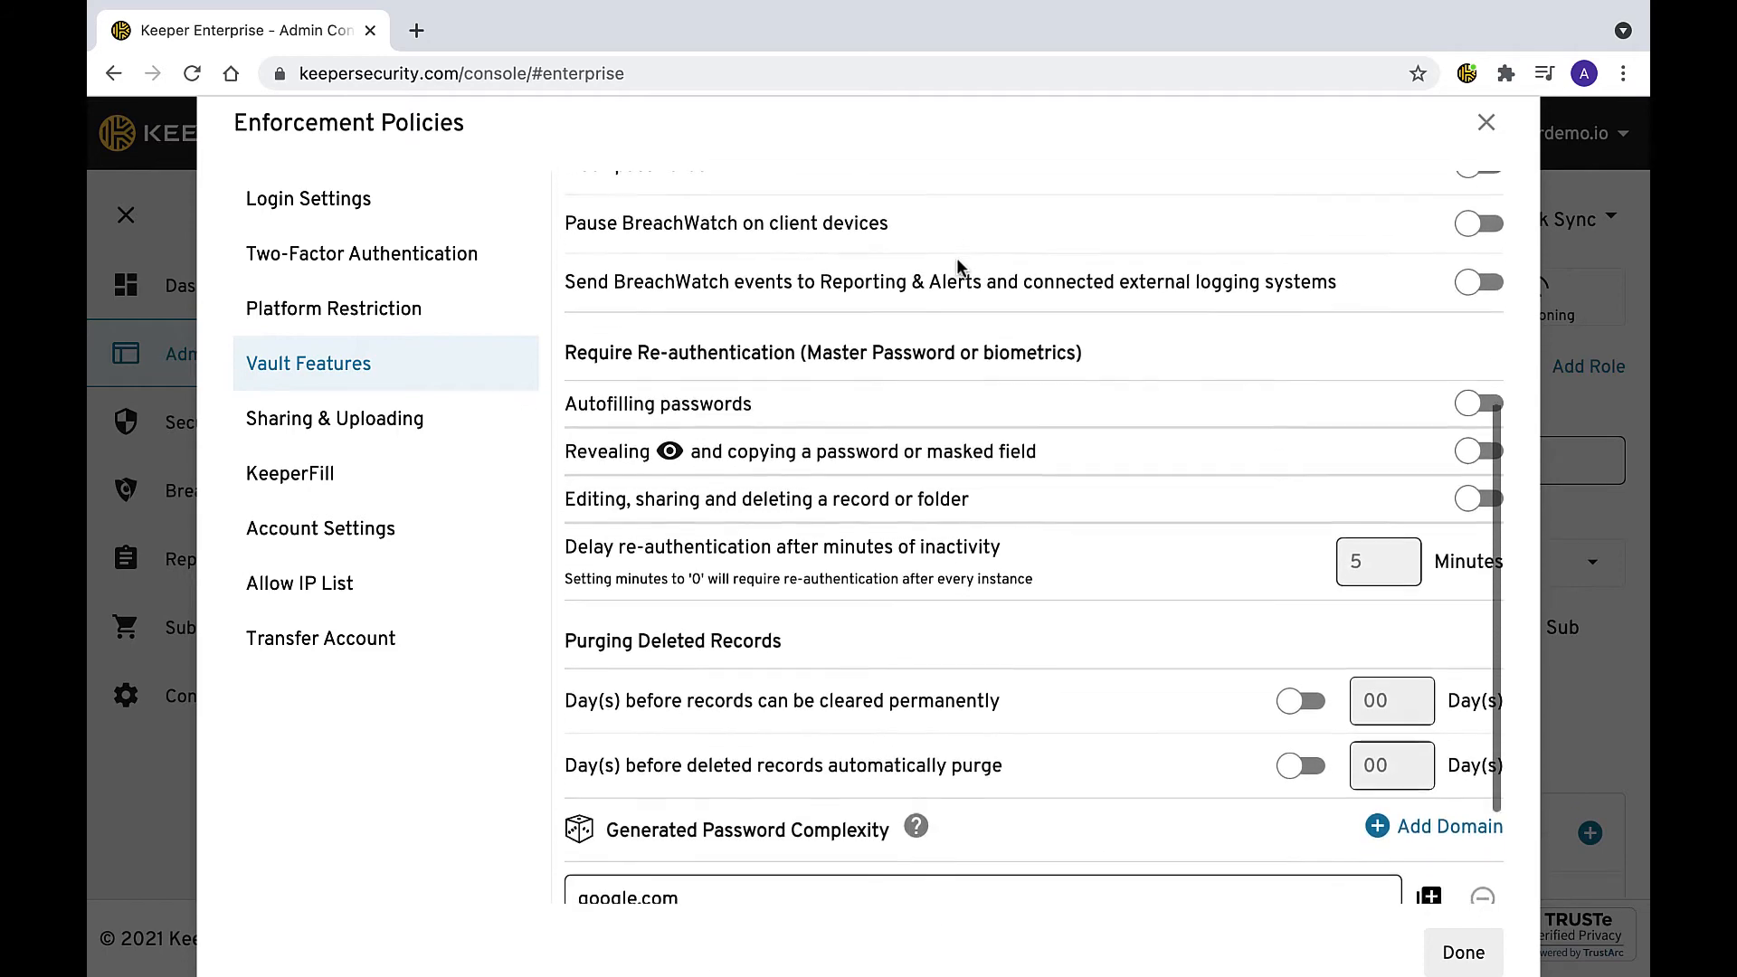
scroll(down, 3)
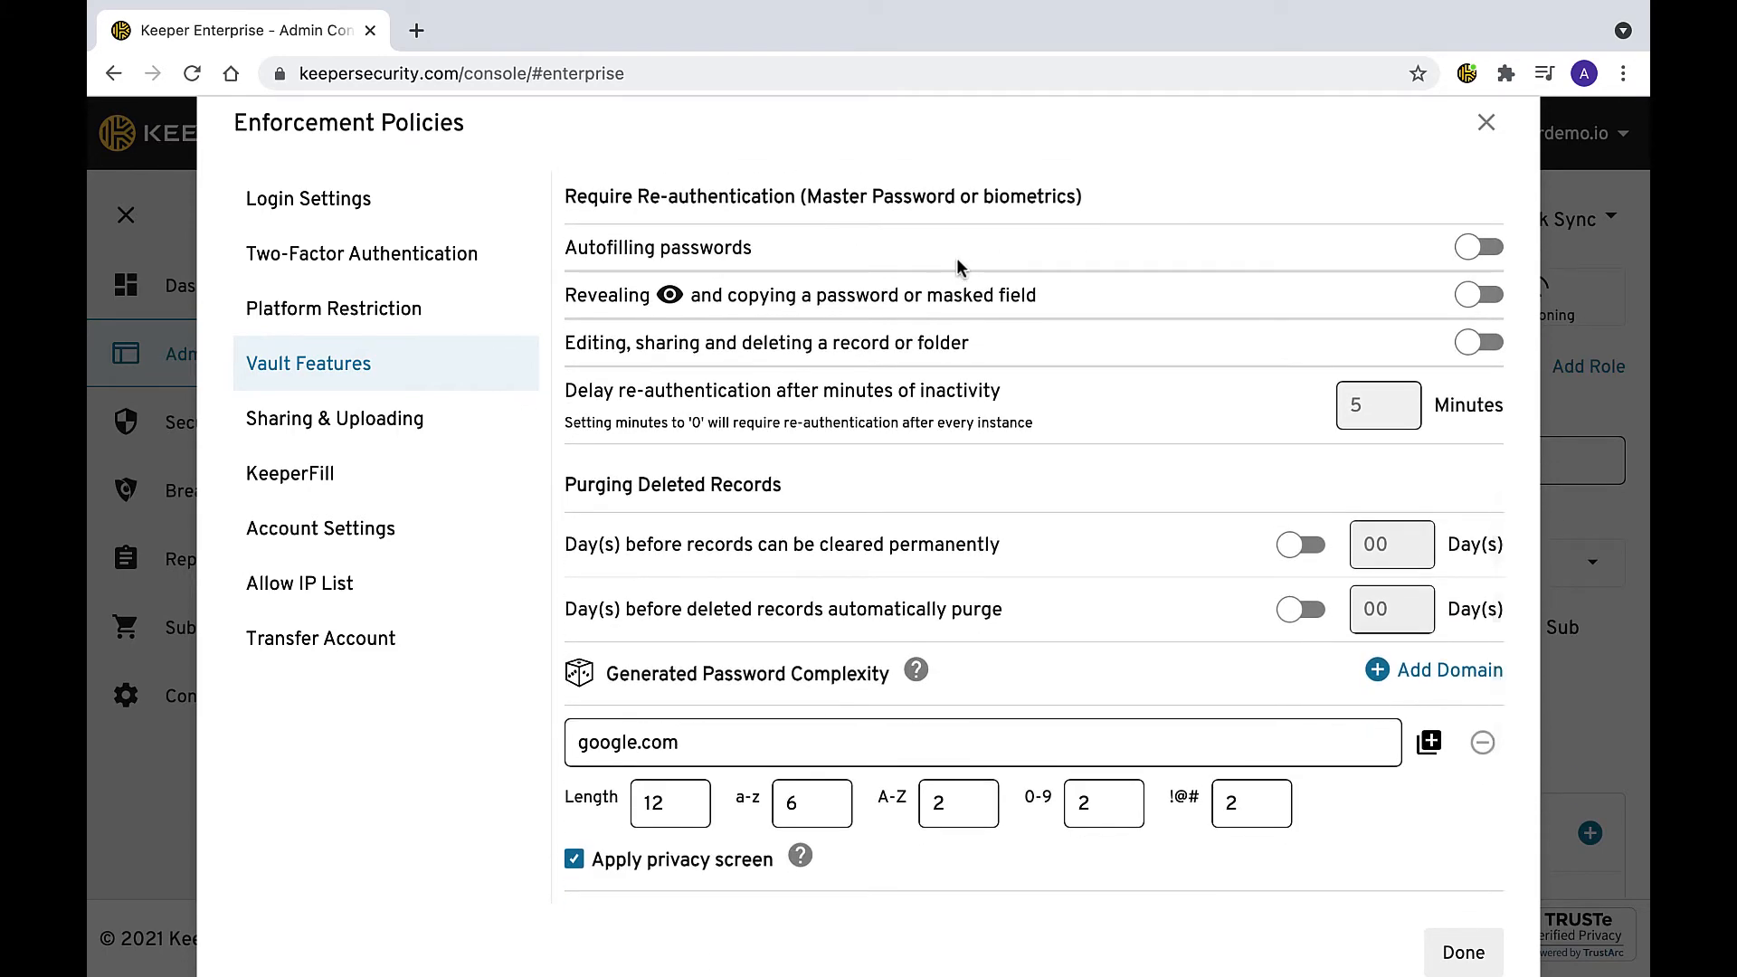
mouse_move(447, 424)
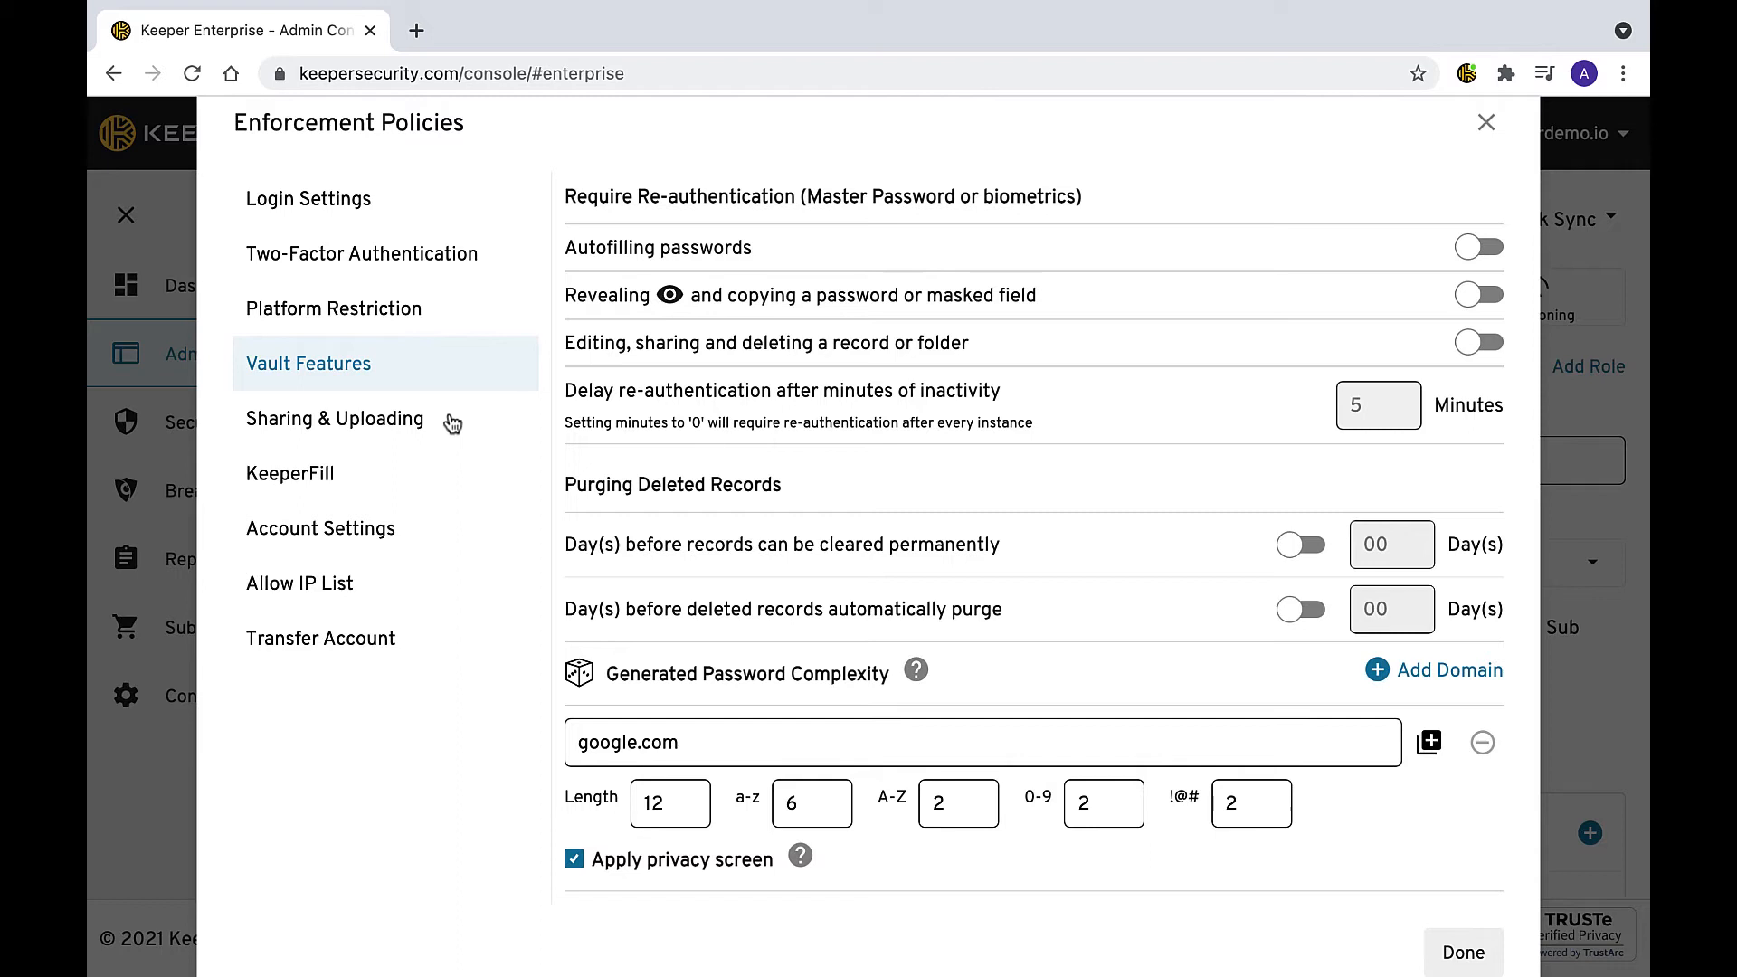
Show the Sharing & Uploading policies for sharing, exporting, importing and uploads.
click(335, 418)
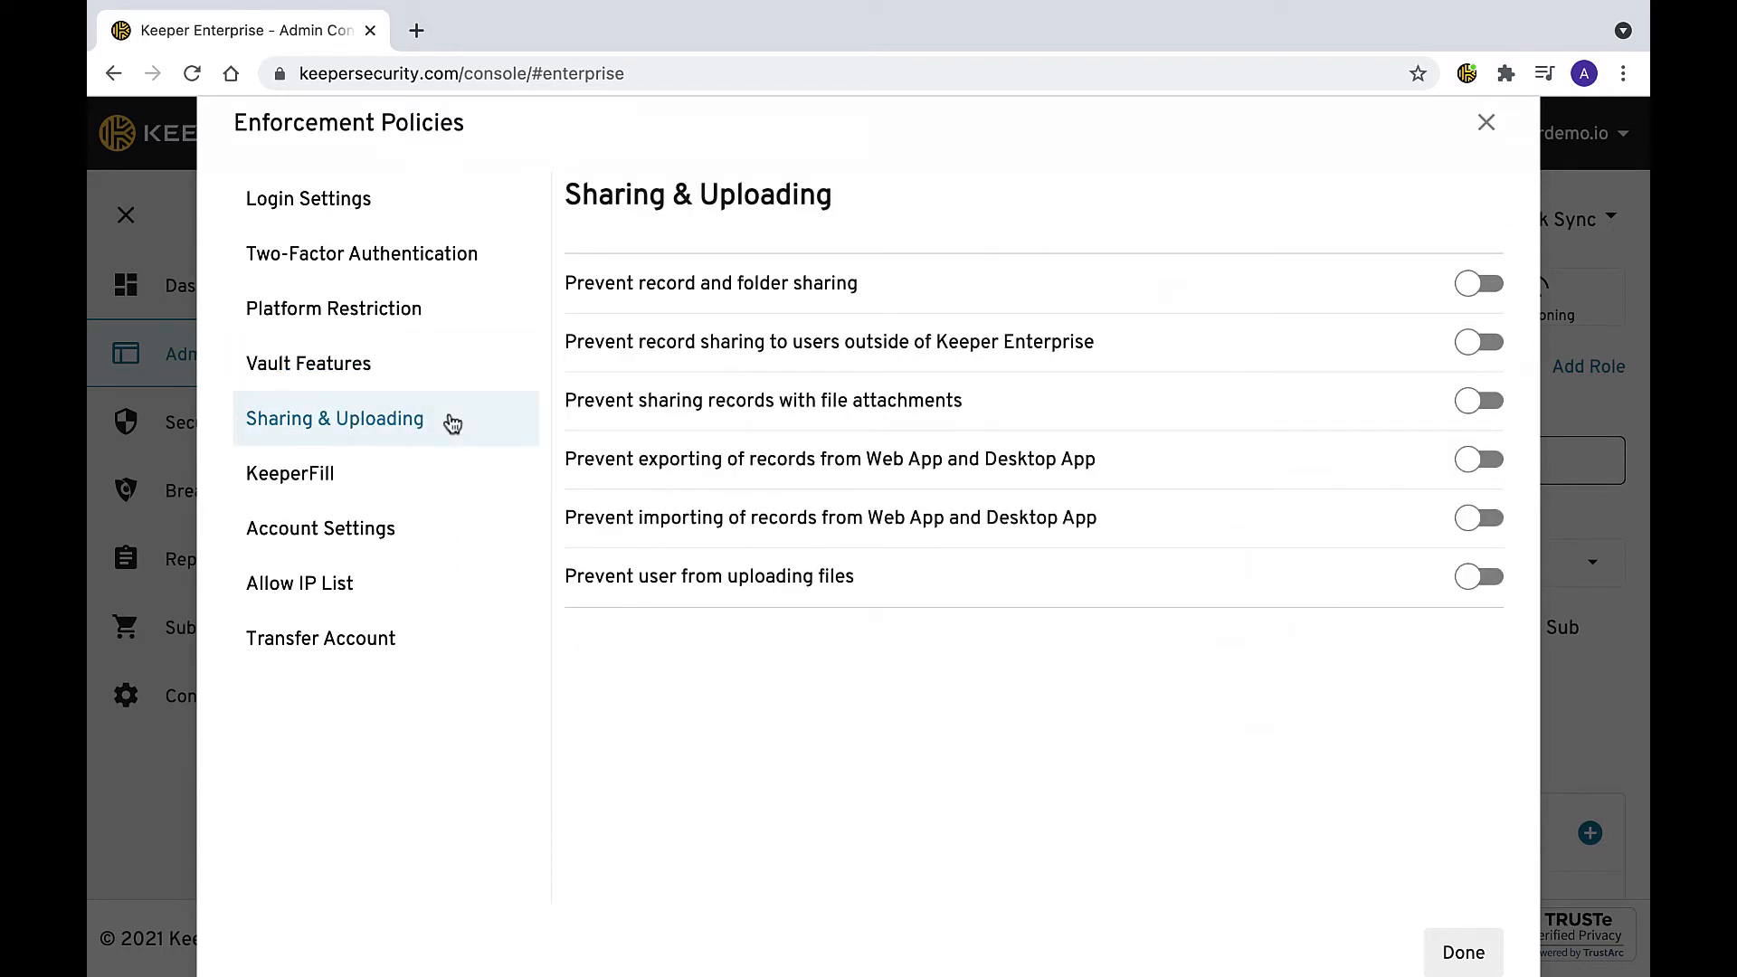
mouse_move(522, 286)
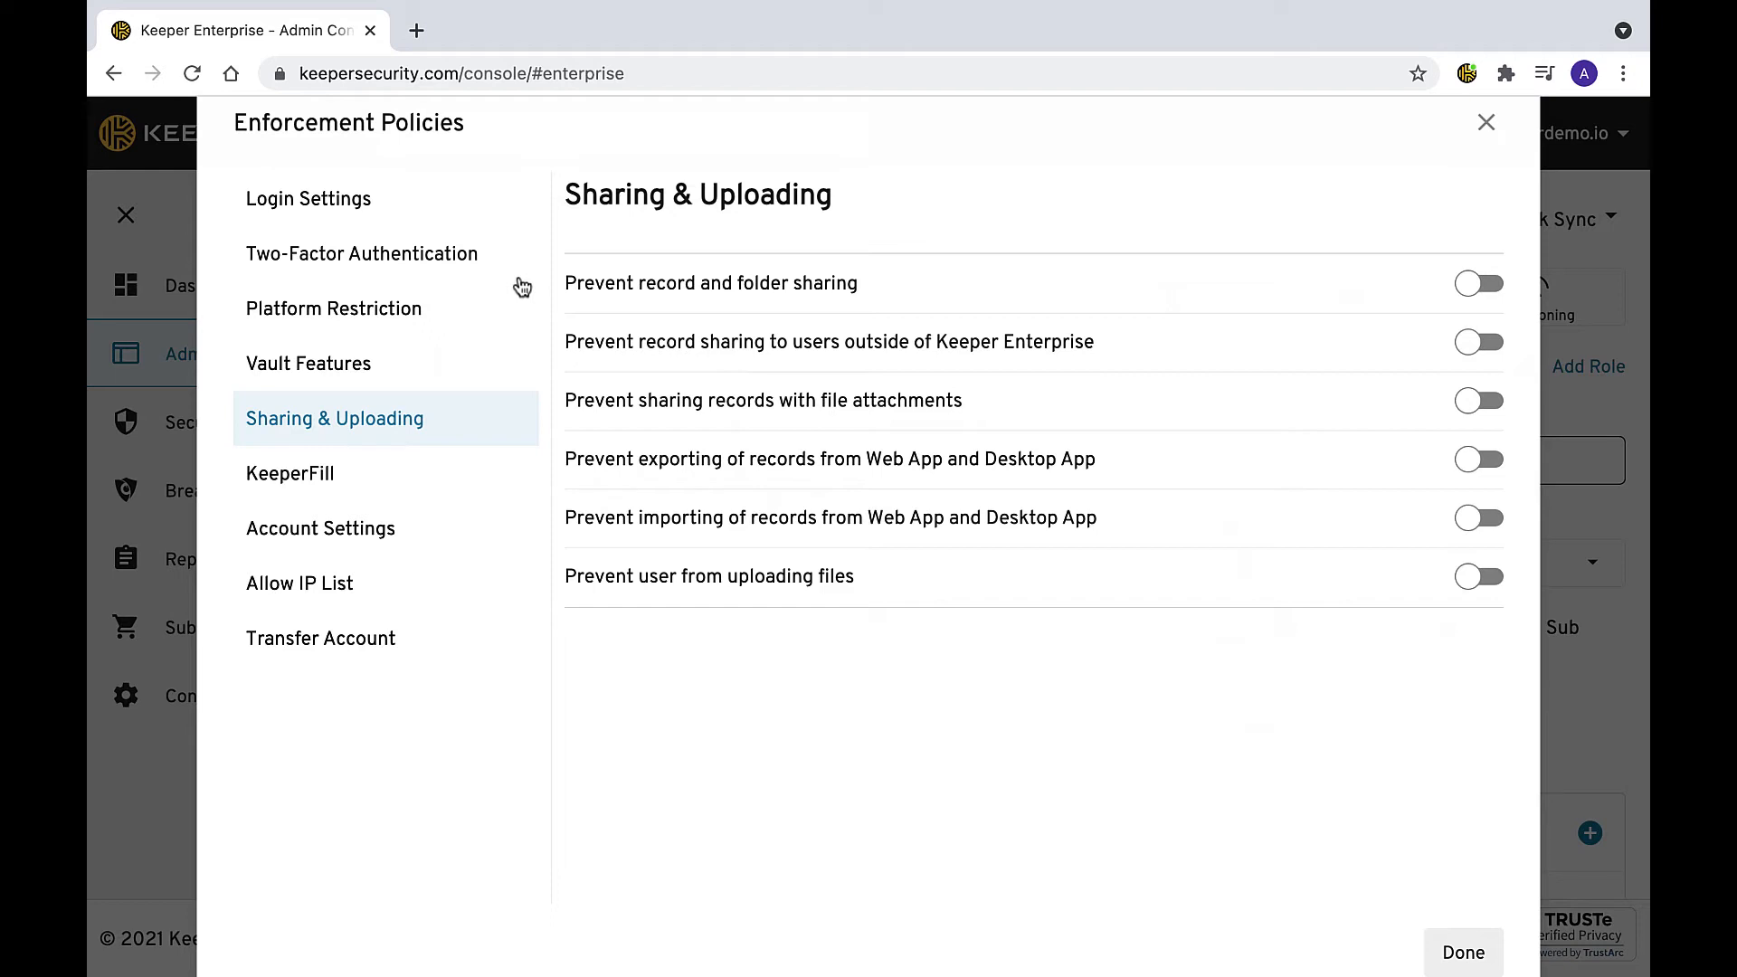
mouse_move(525, 344)
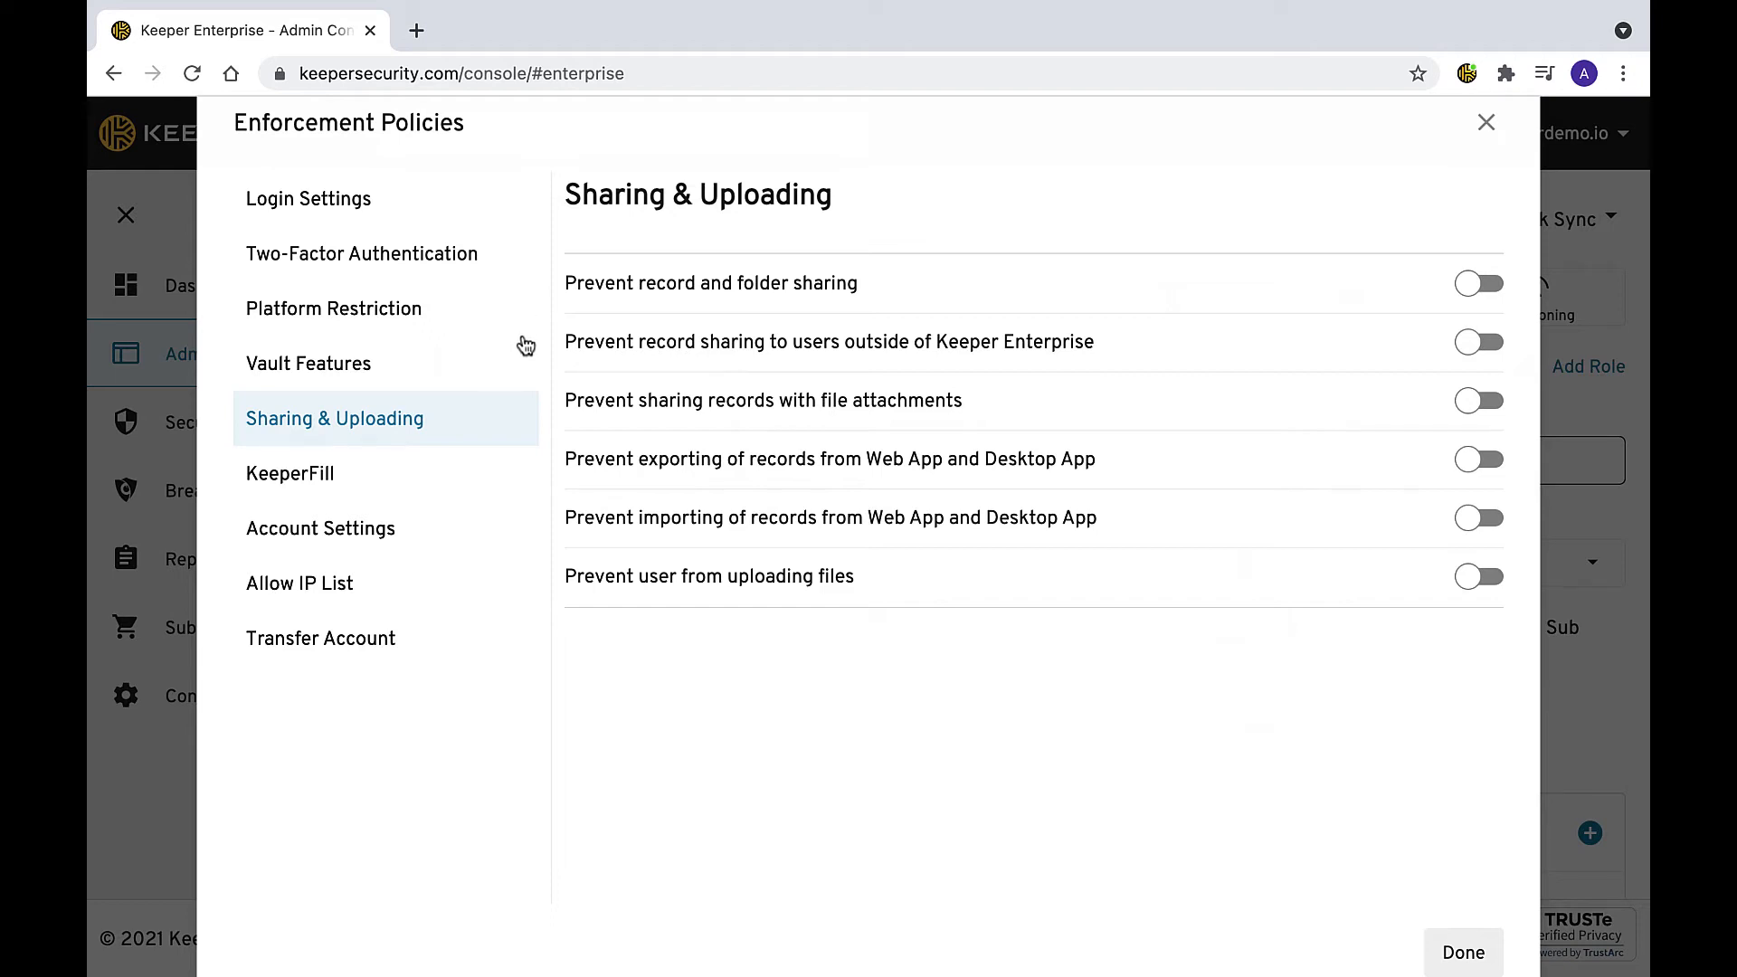
mouse_move(523, 409)
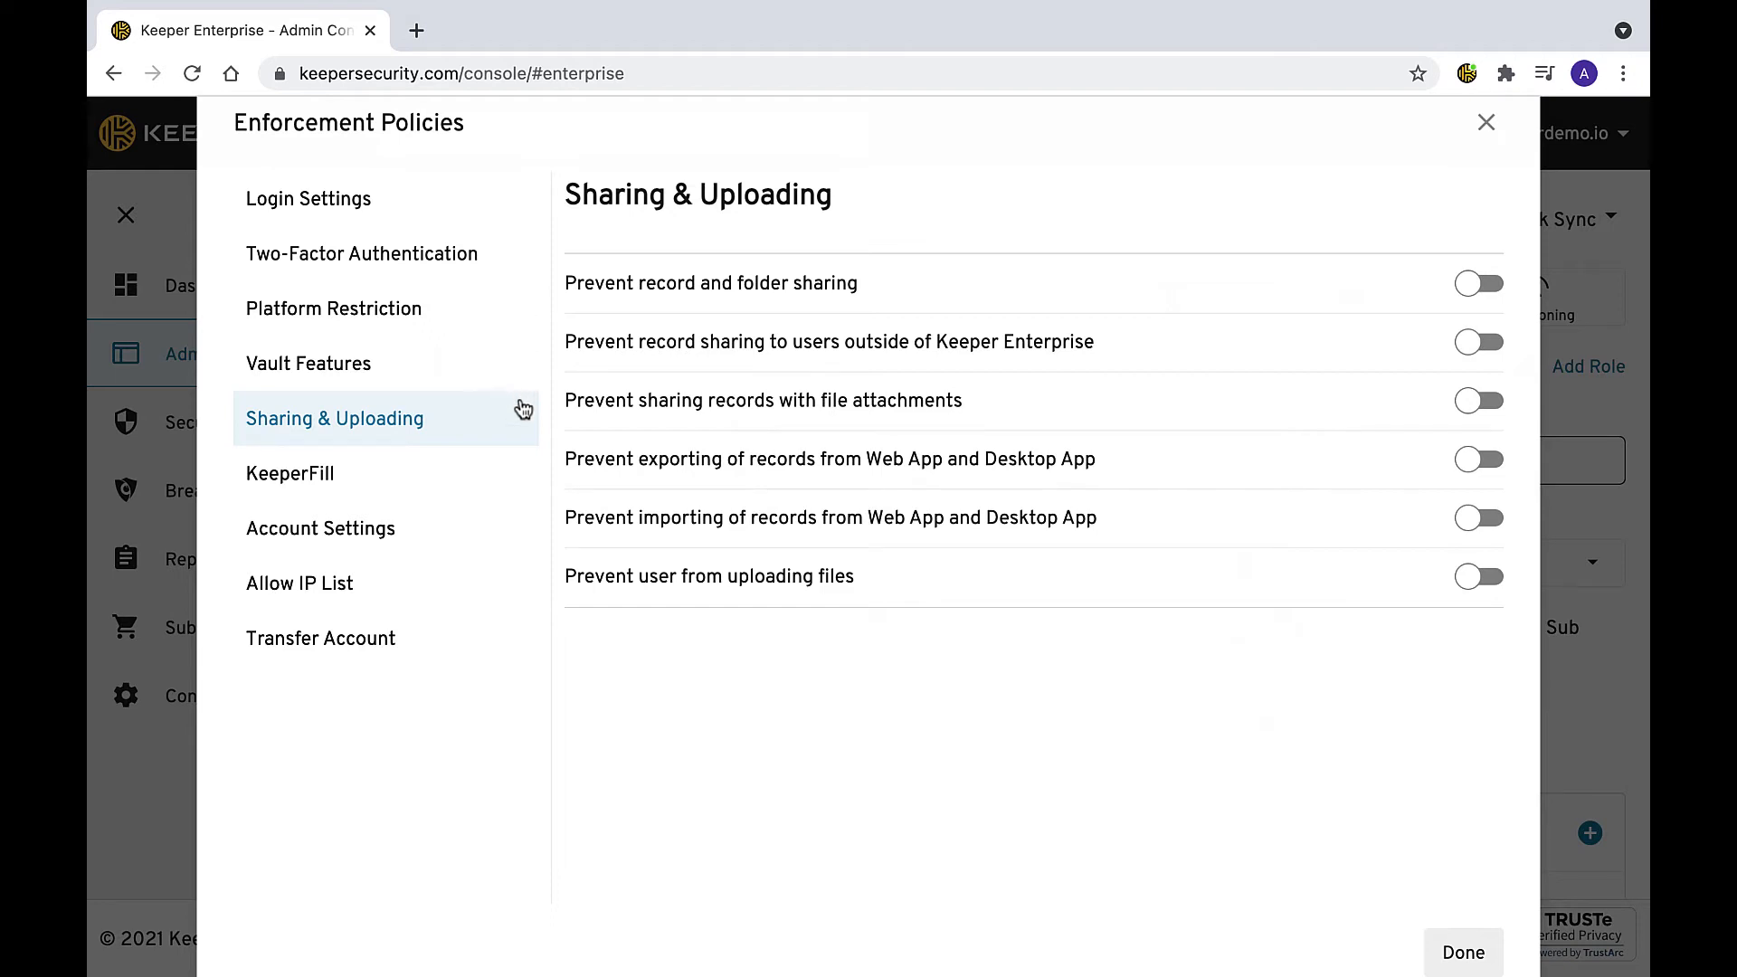
mouse_move(523, 454)
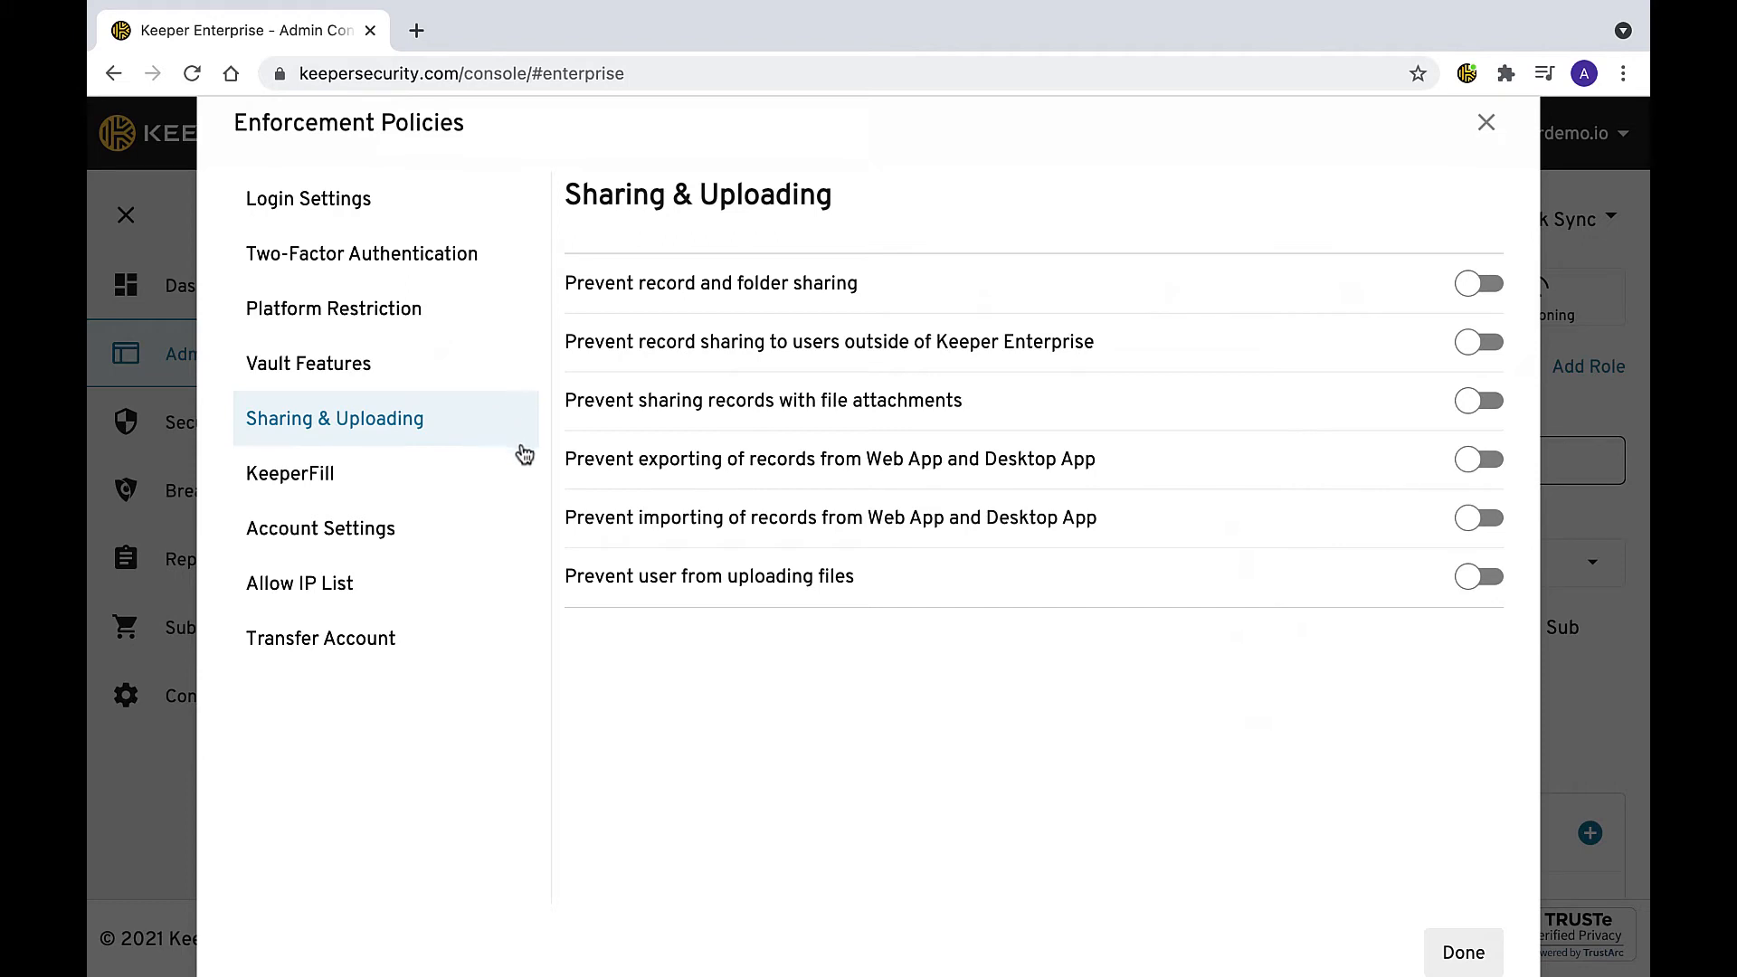
mouse_move(527, 514)
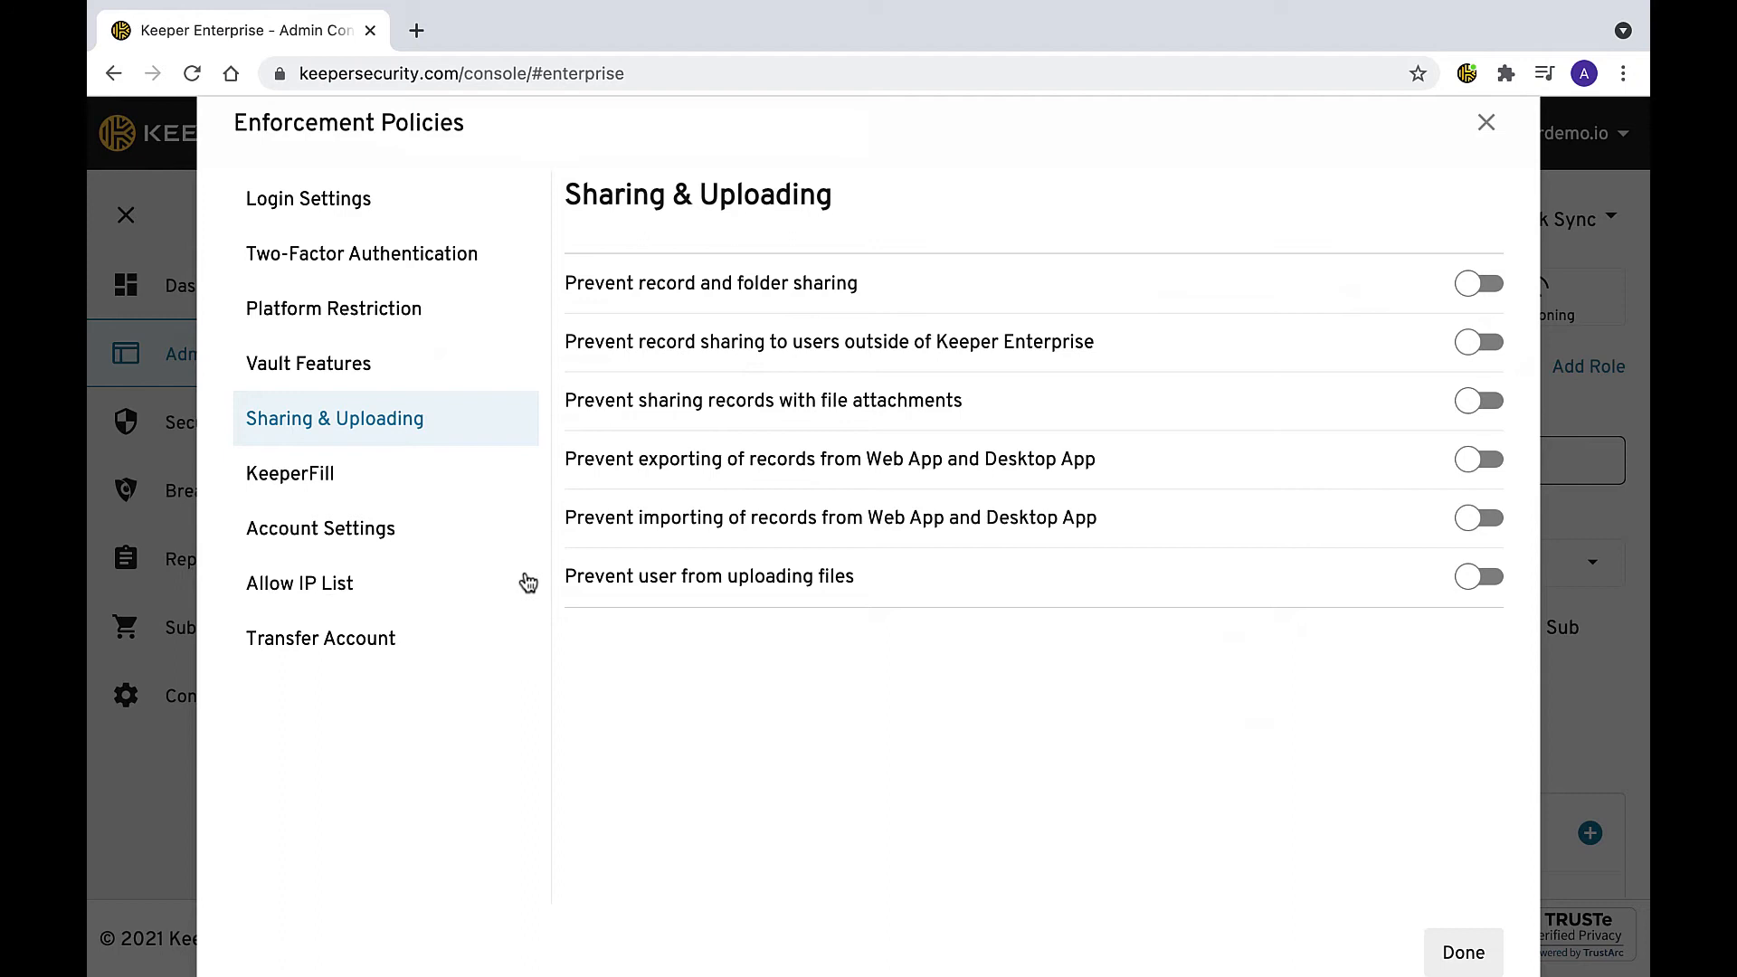
mouse_move(470, 484)
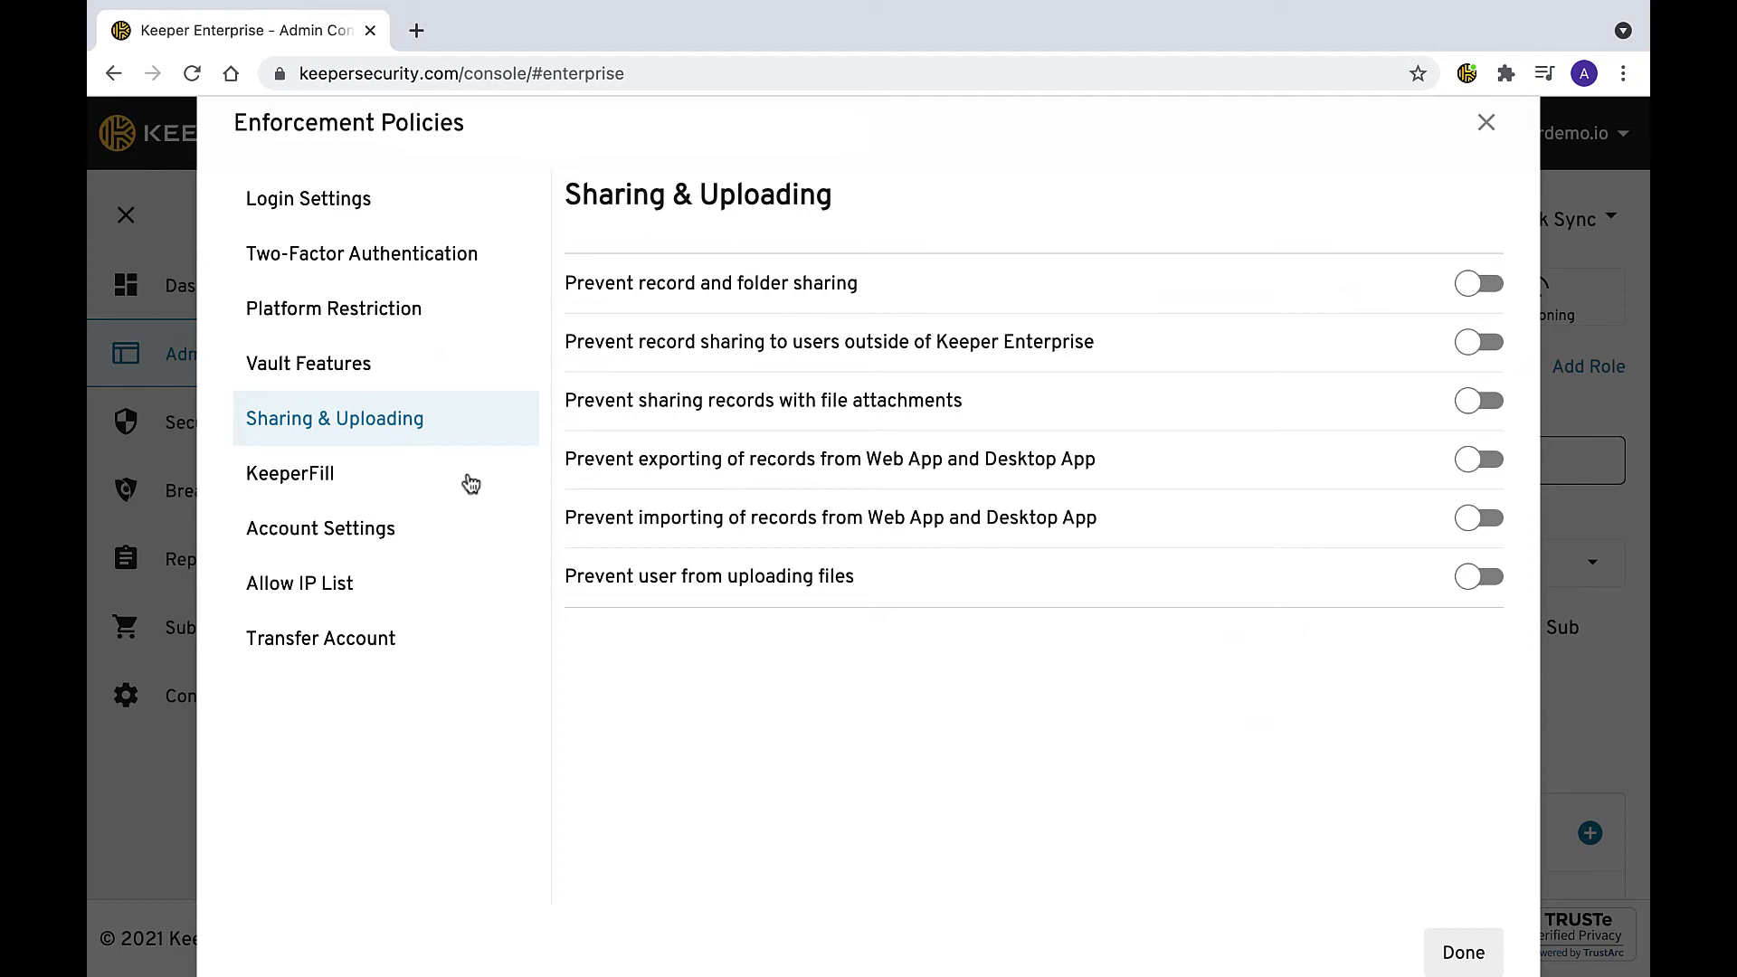
Review KeeperFill policies down to Browser Extension Prompts and disabled websites.
click(289, 472)
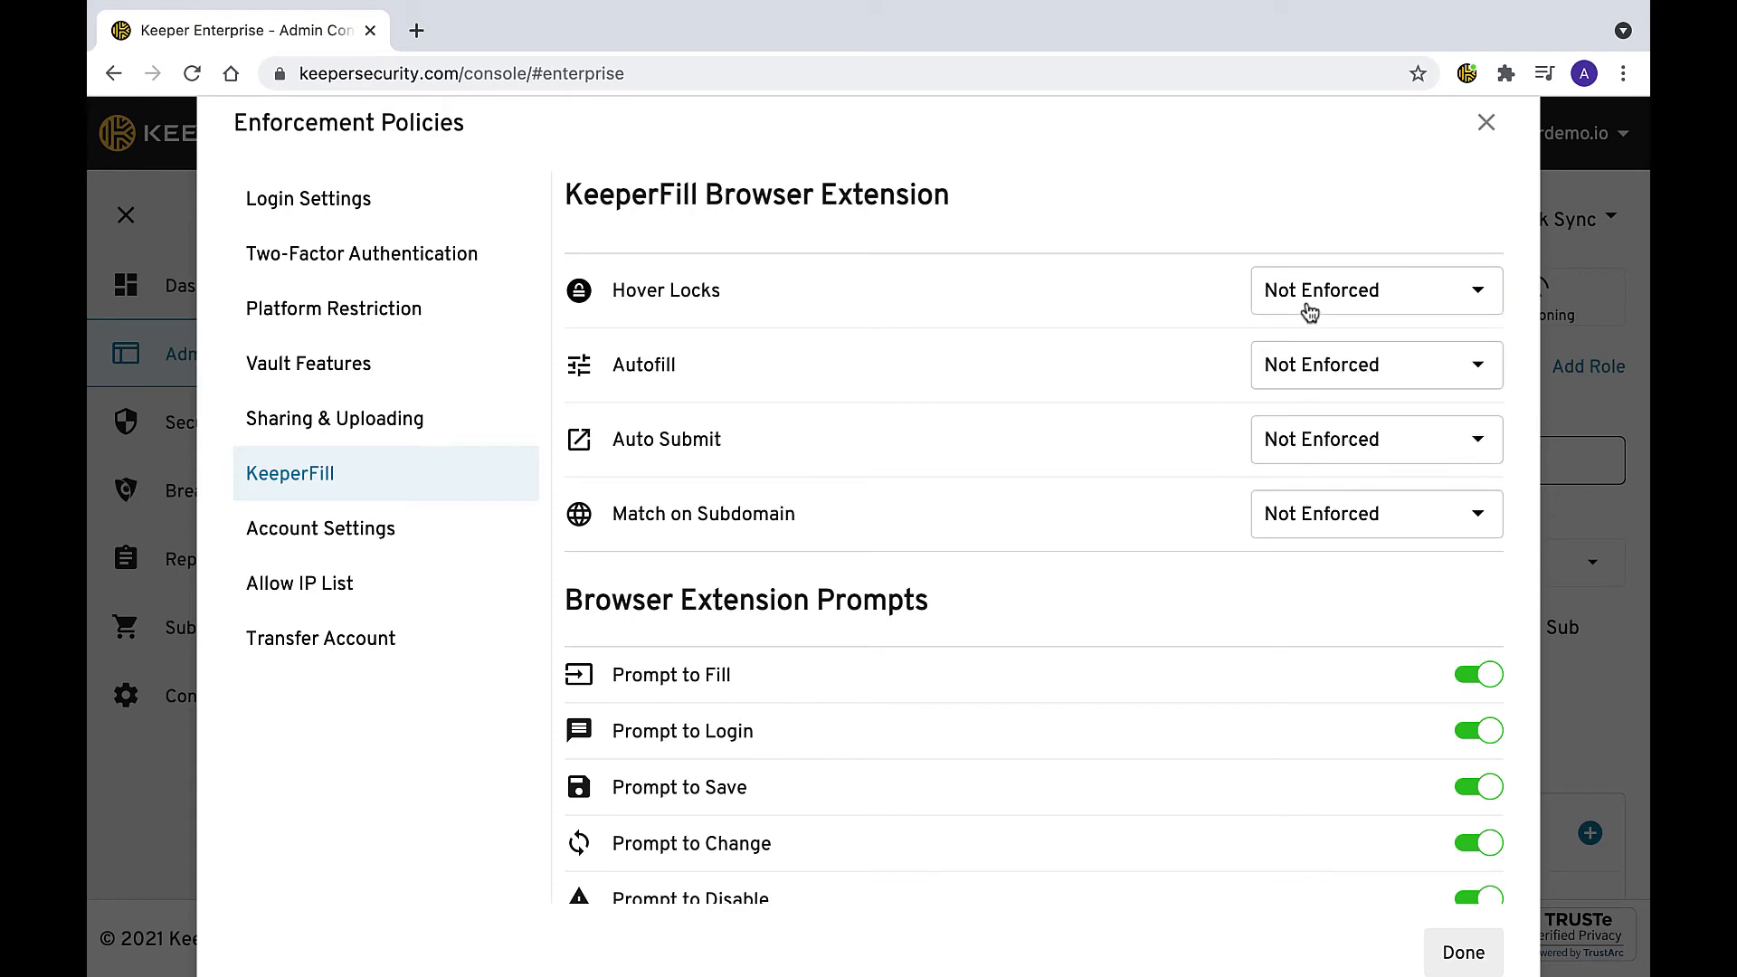
scroll(down, 3)
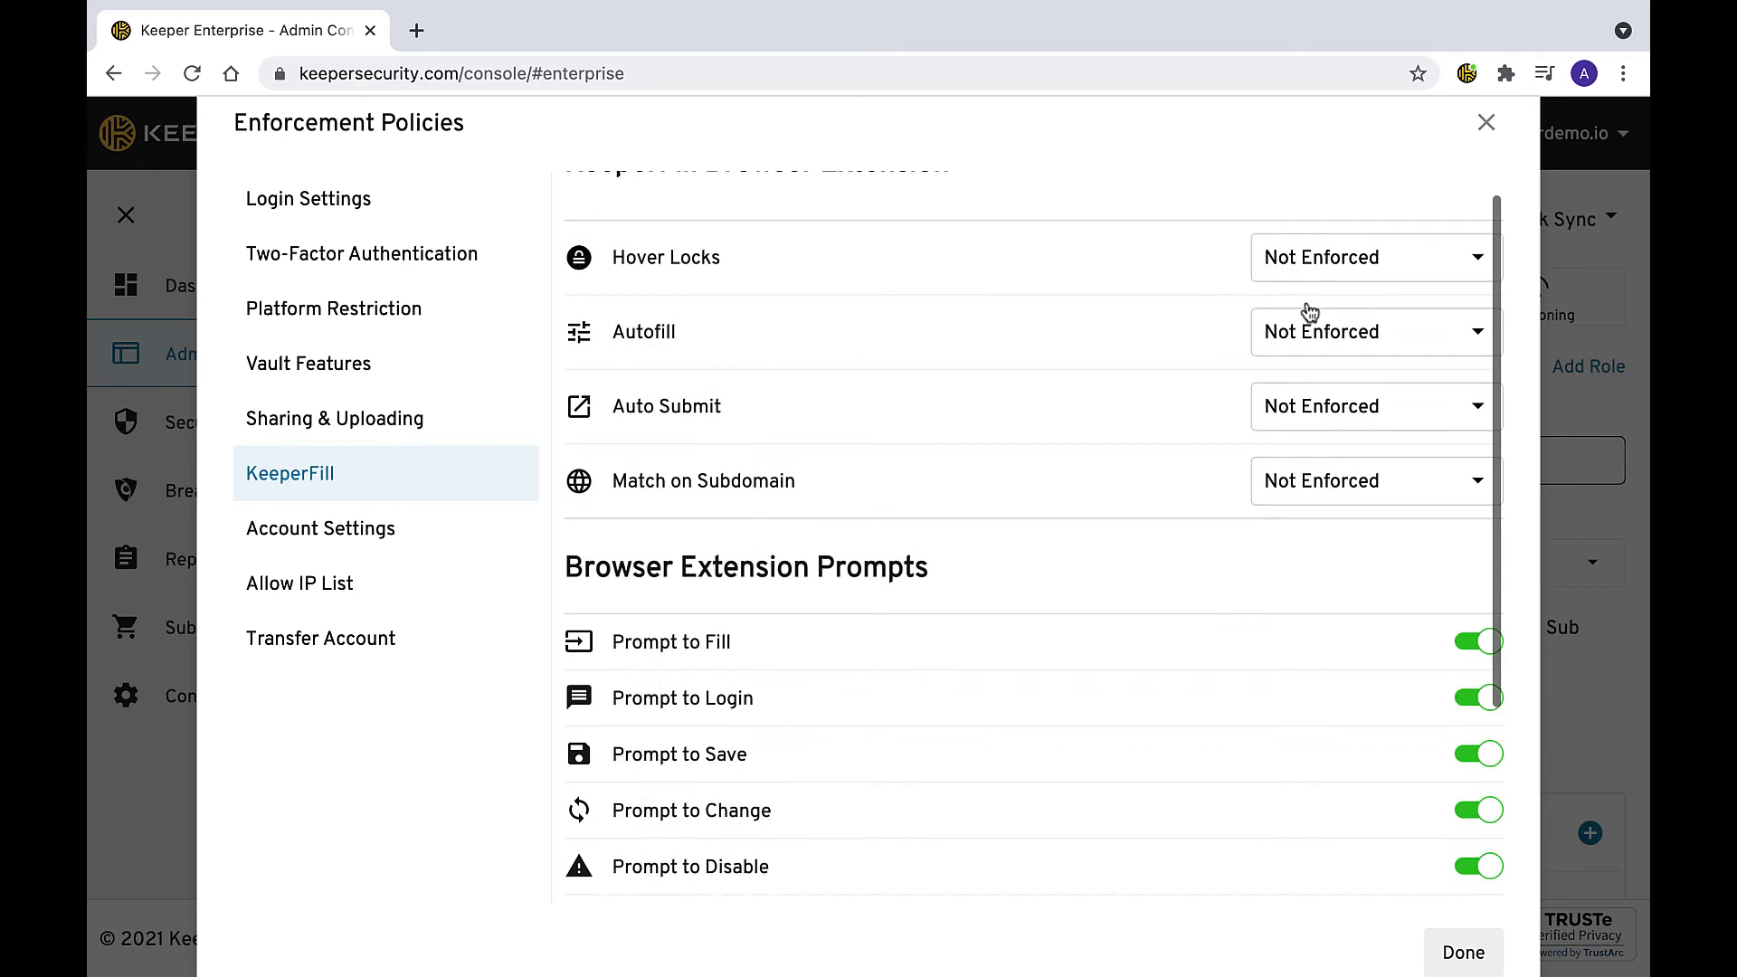
scroll(down, 3)
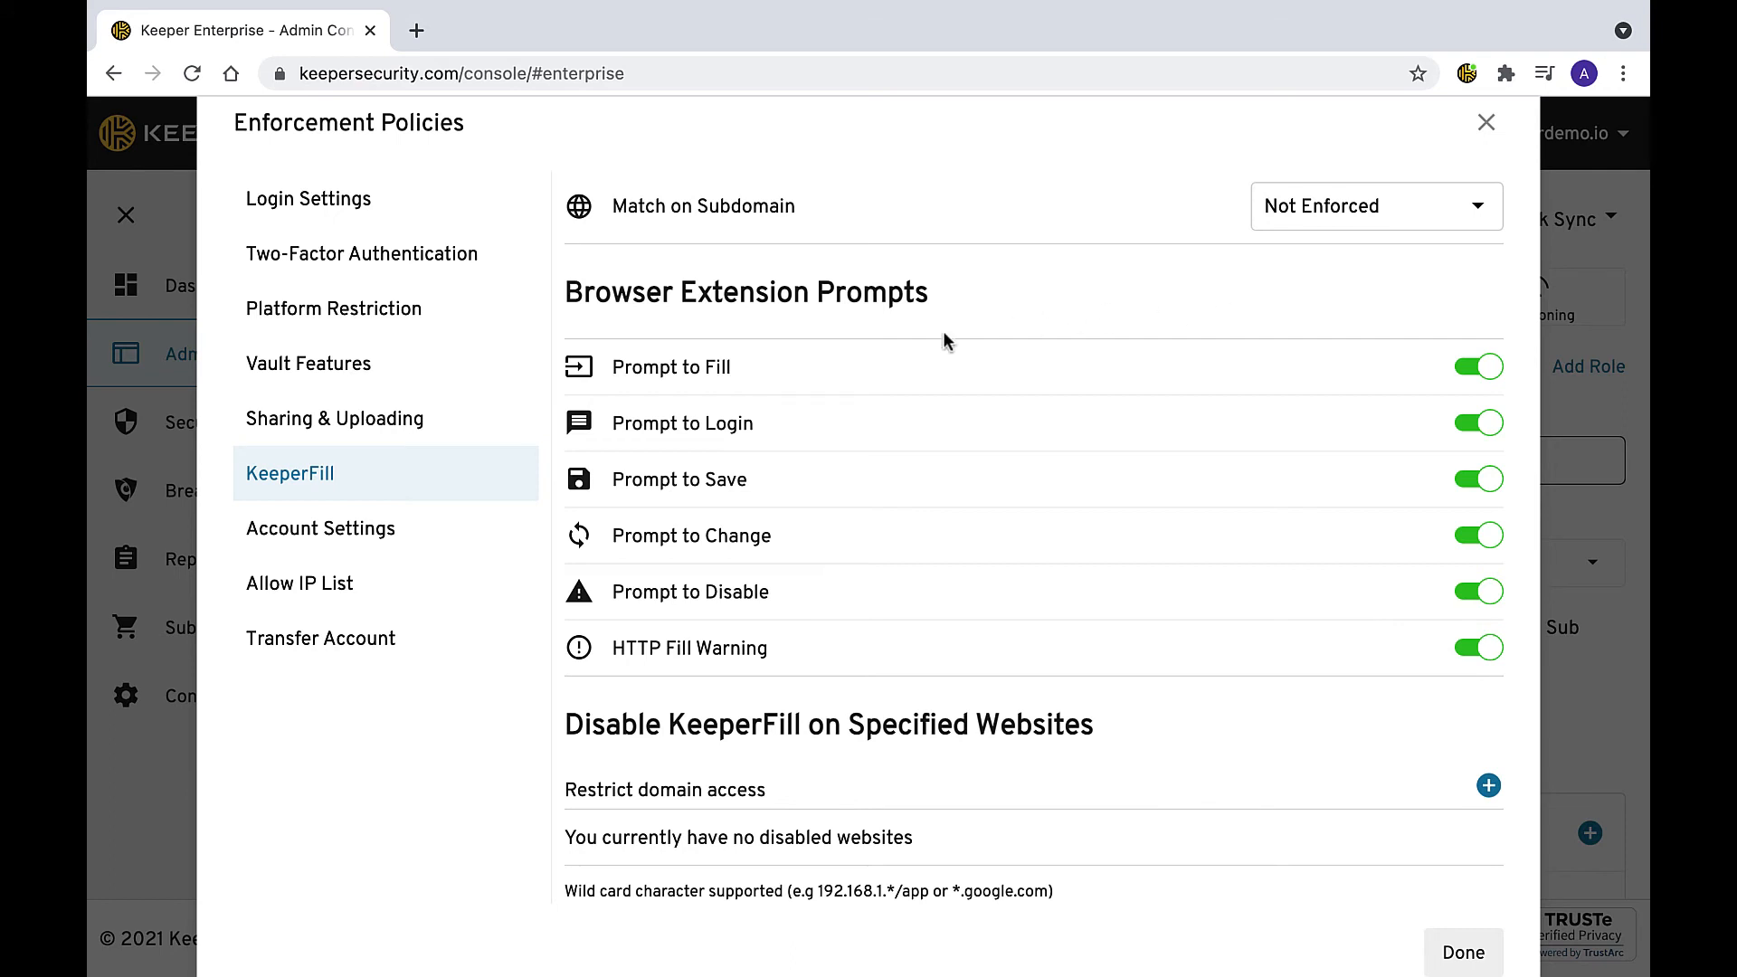
Review Account Settings policies from logout timer down to Advanced Settings.
click(321, 528)
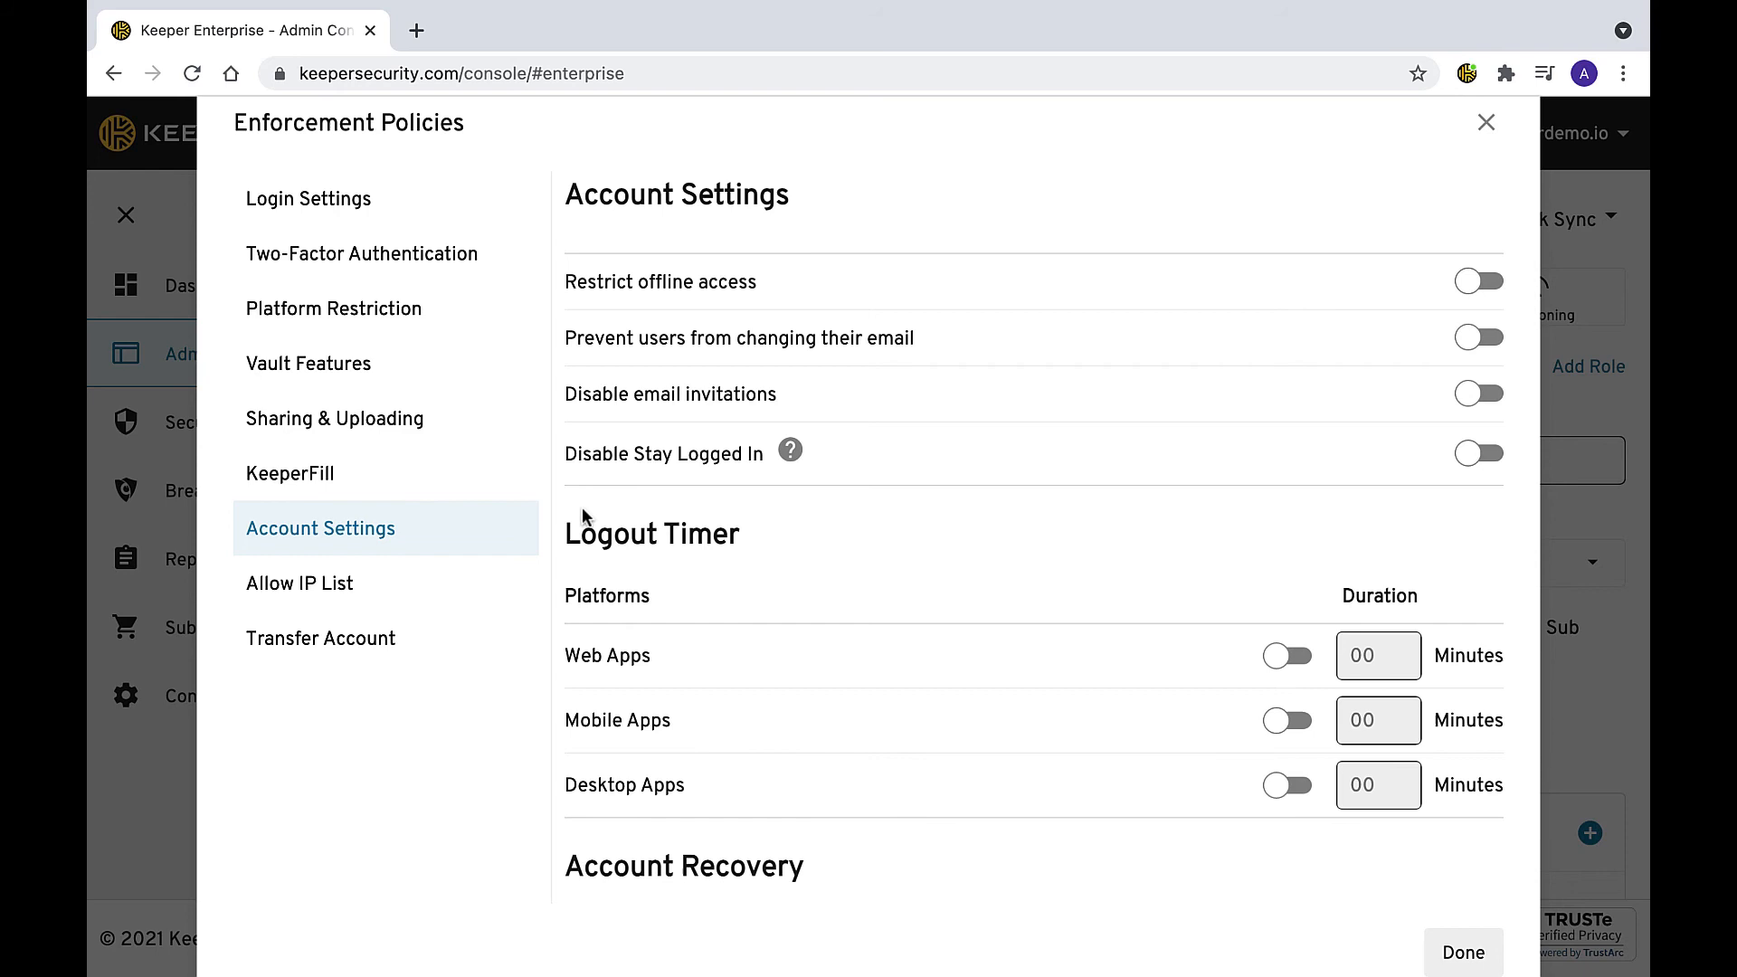
scroll(down, 3)
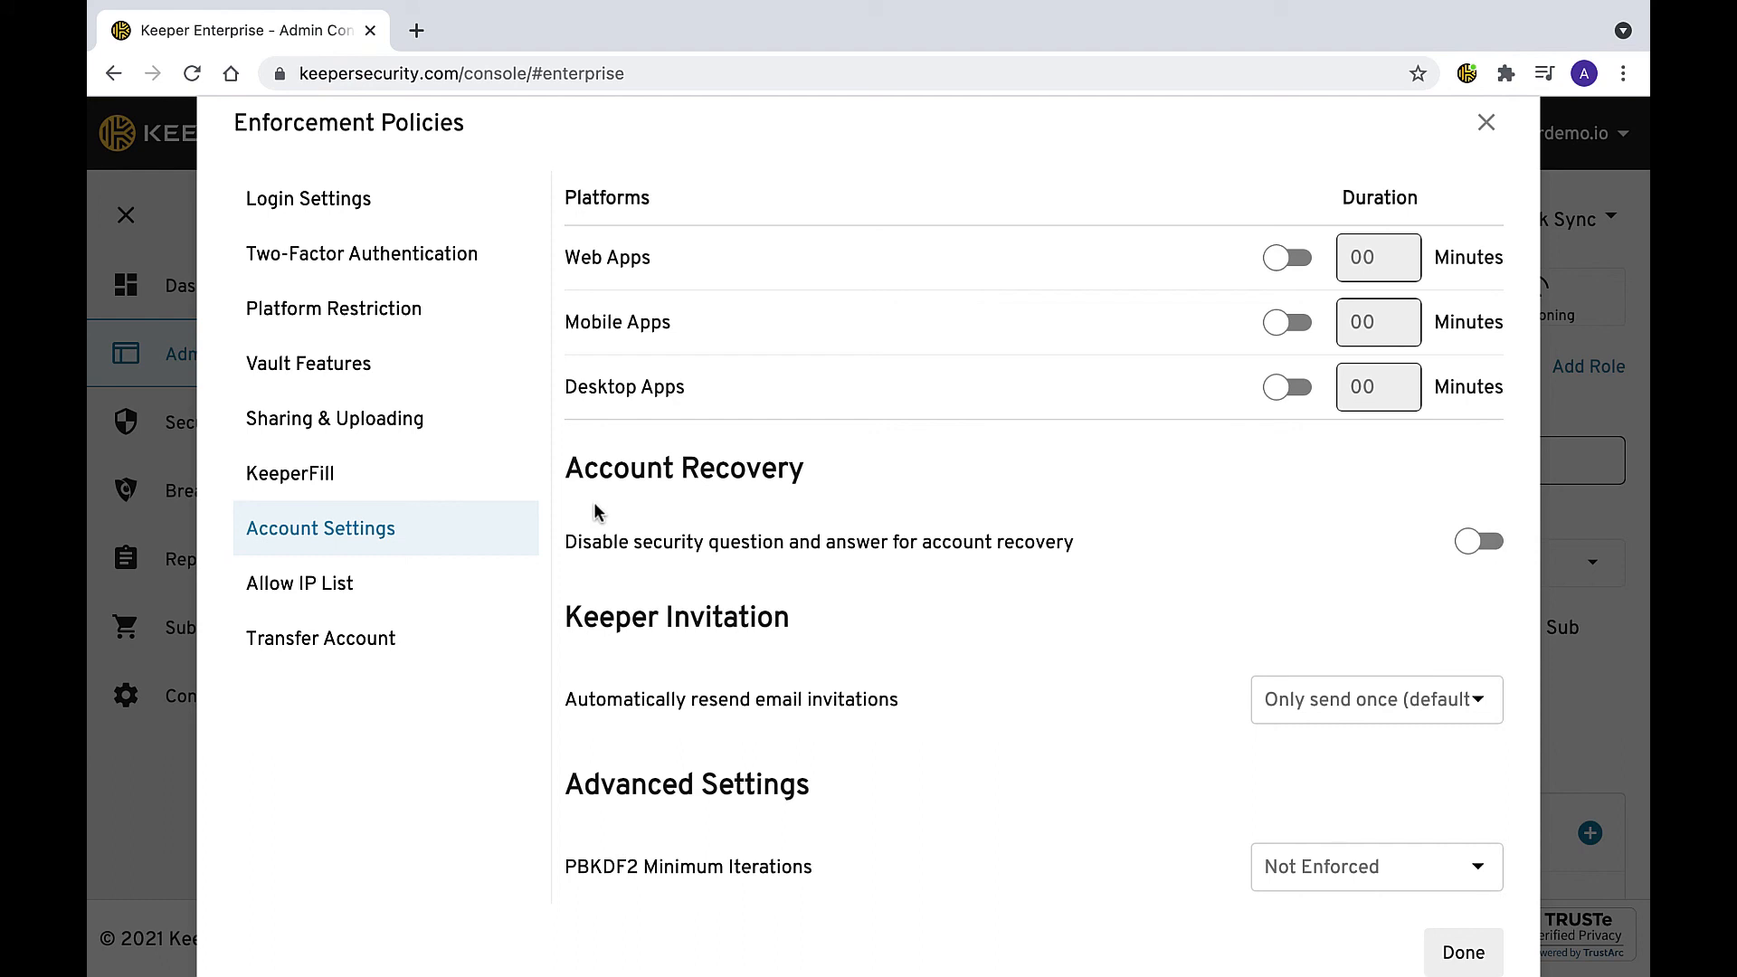
View the Allow IP List, then the Transfer Account policy enabled for Keeper Administrator.
click(298, 582)
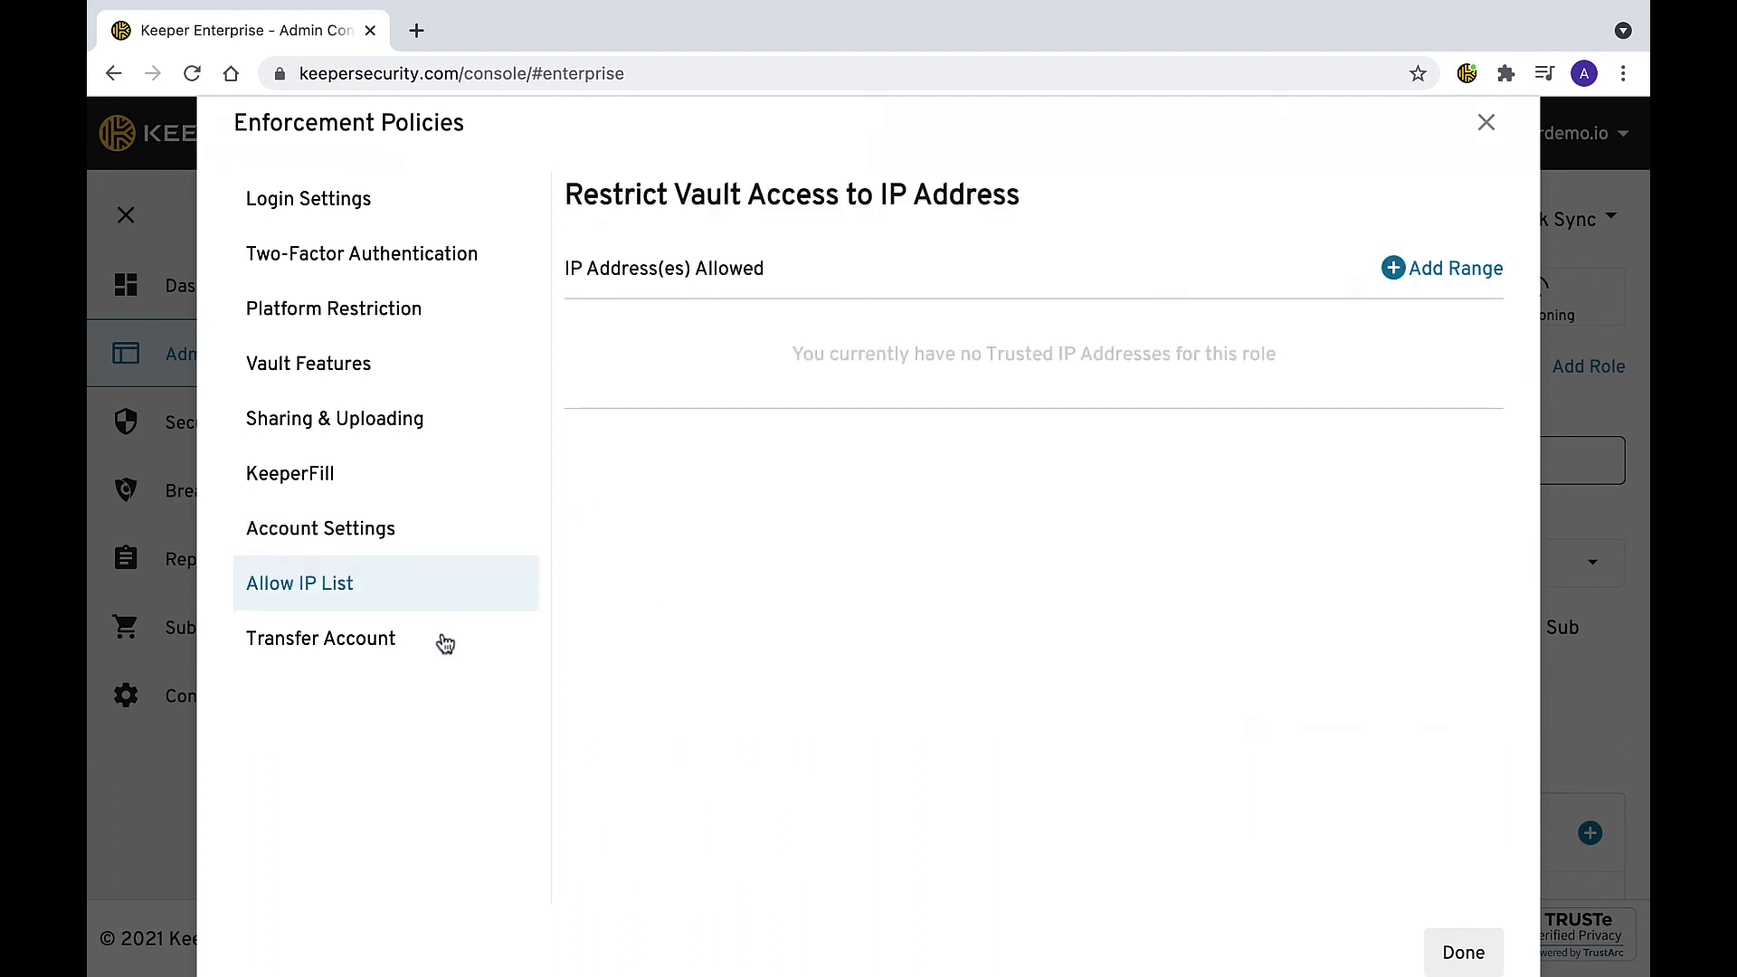
click(322, 638)
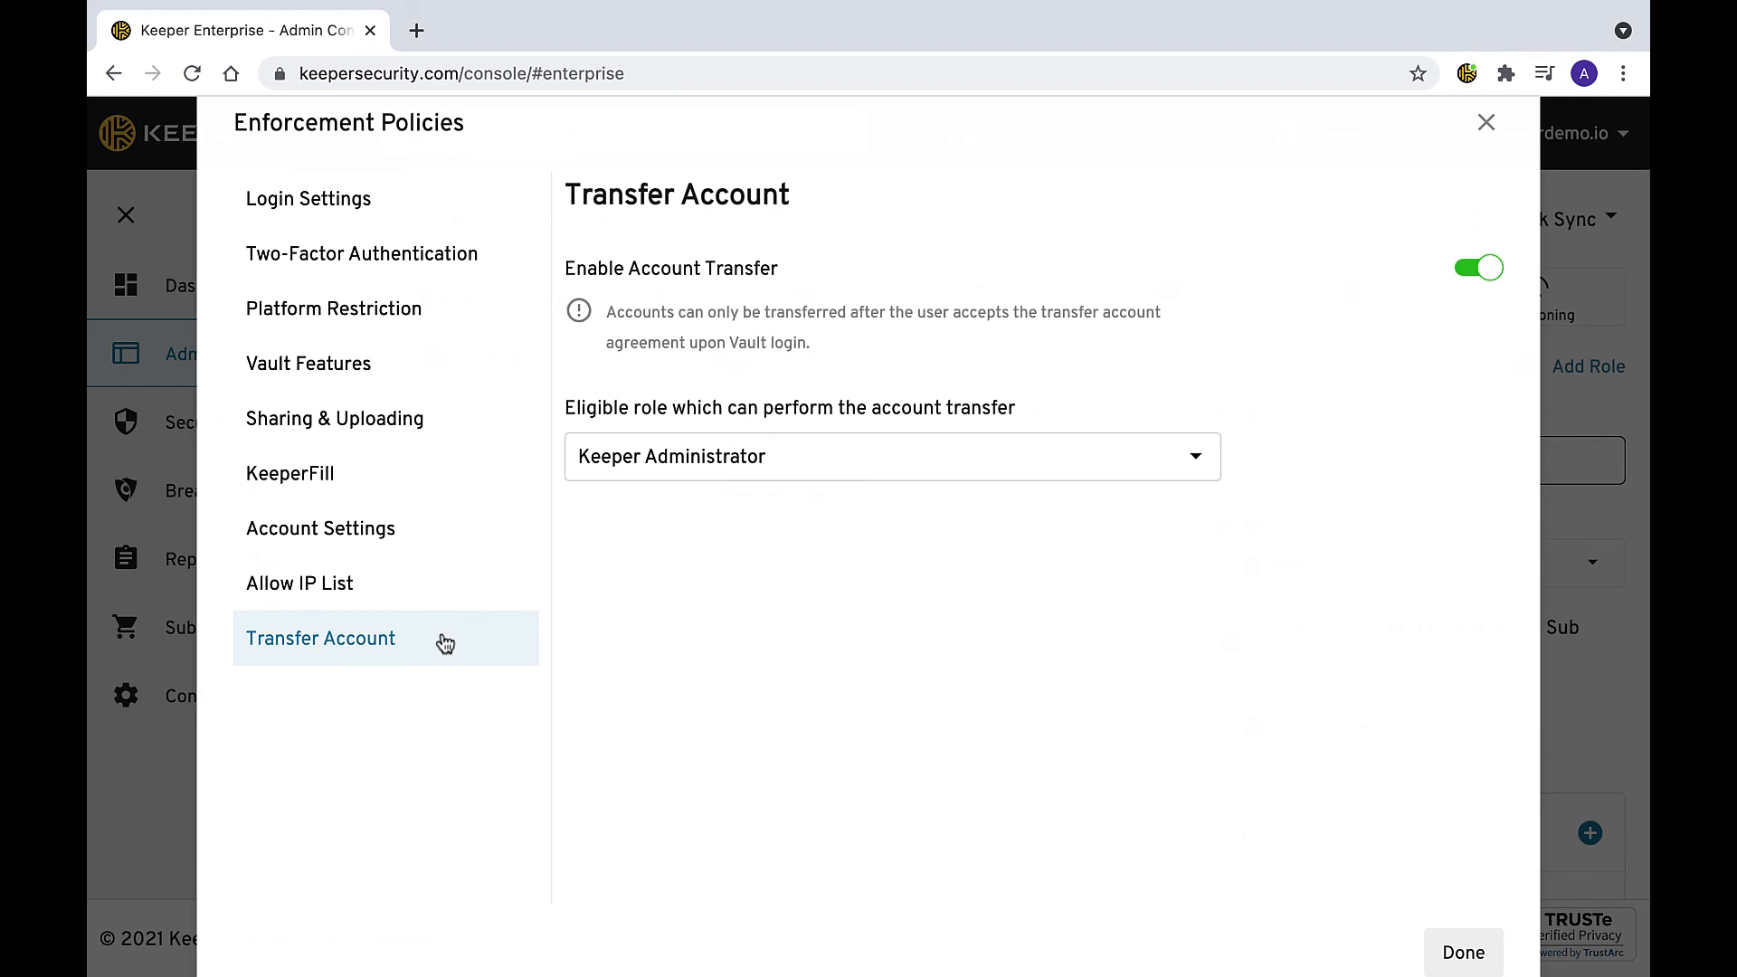